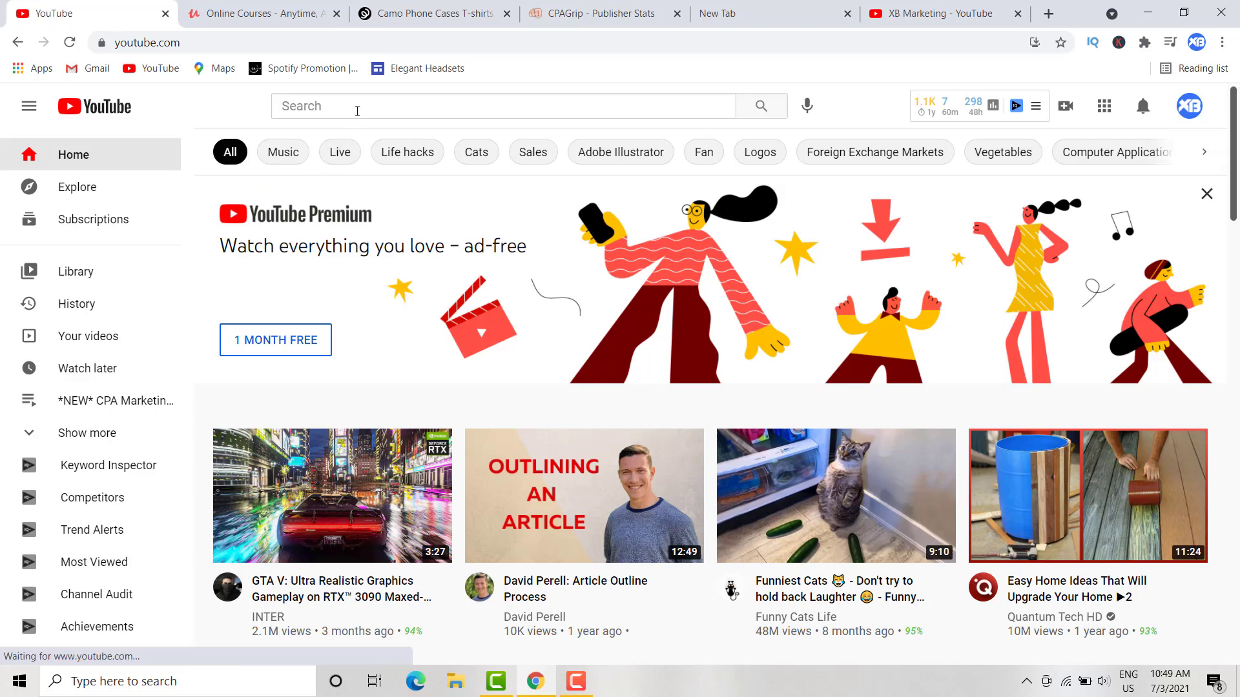
- Search YouTube for 'funny cat videos' and bring up the search filter options
click(502, 104)
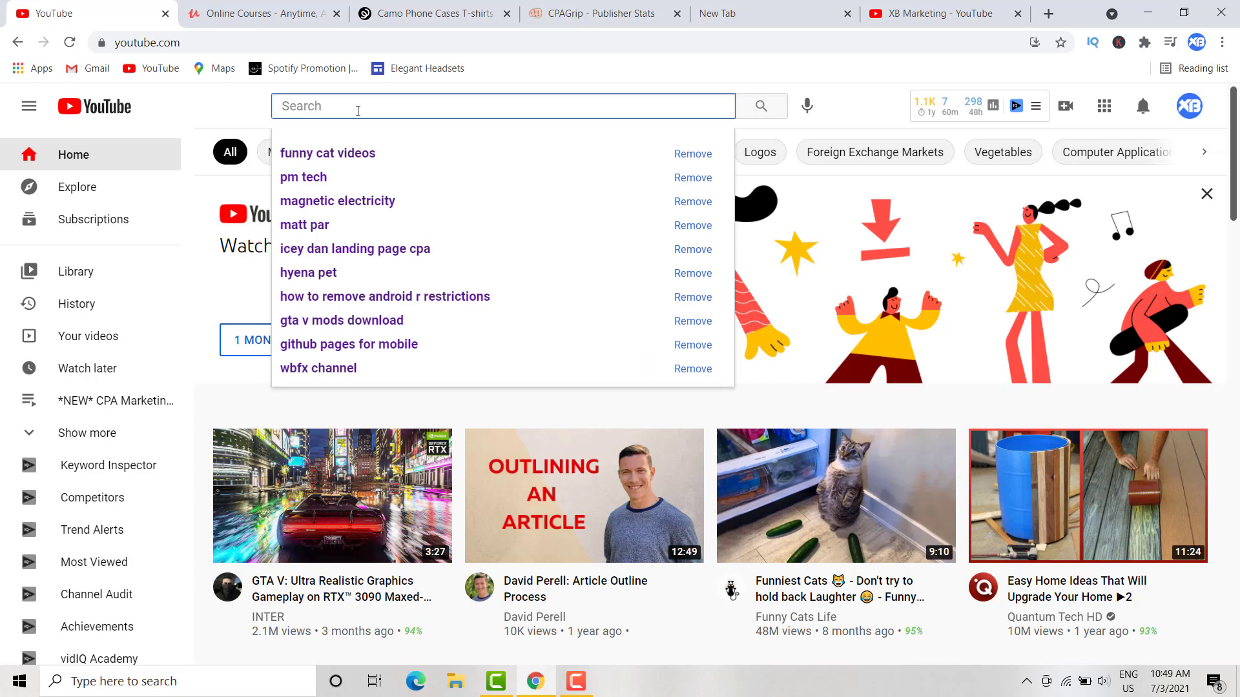
text(funn)
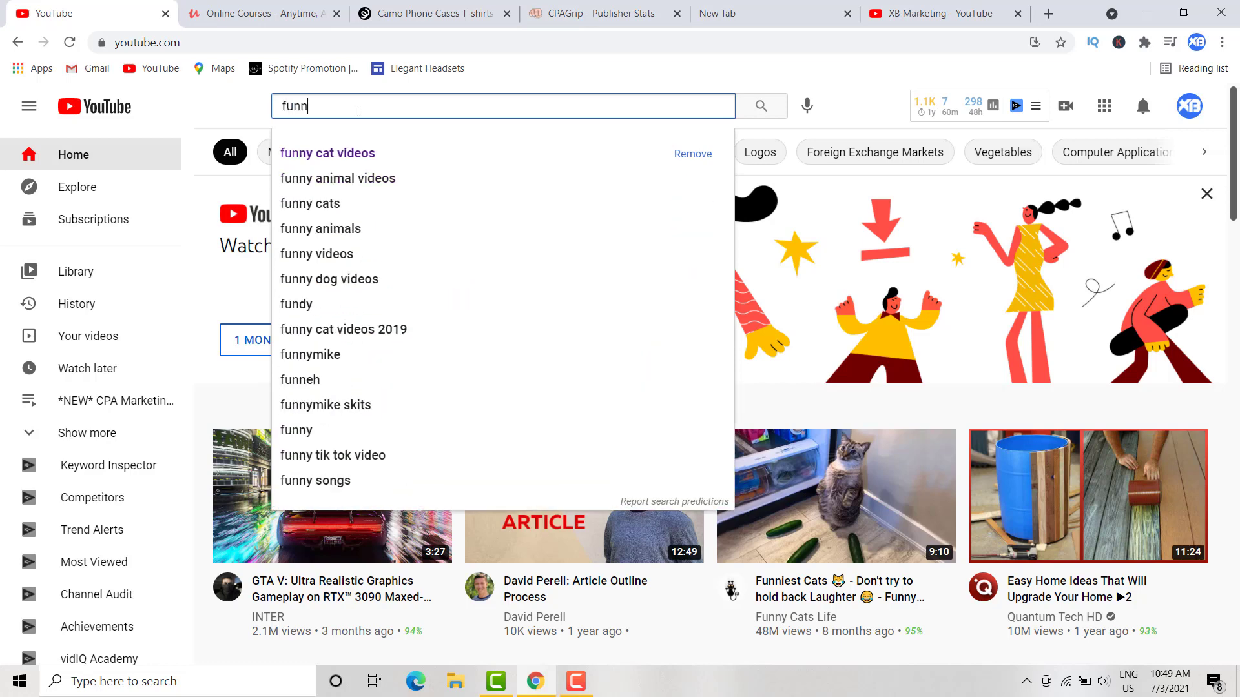
click(327, 153)
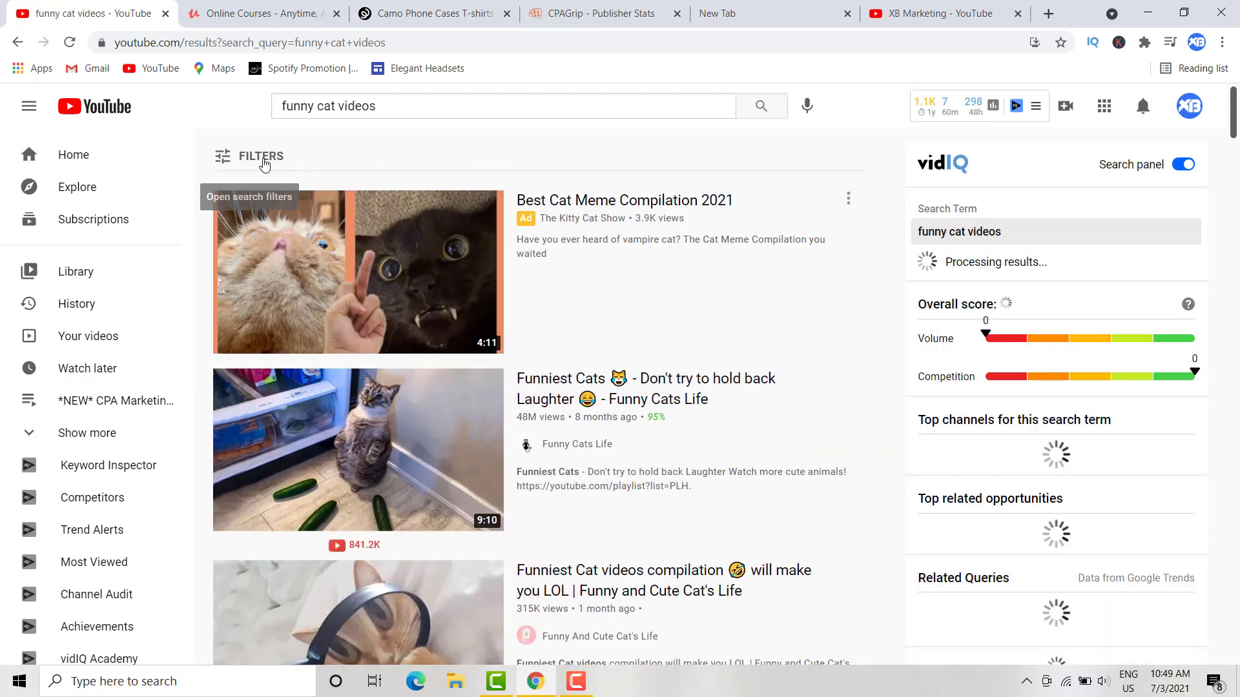
click(260, 156)
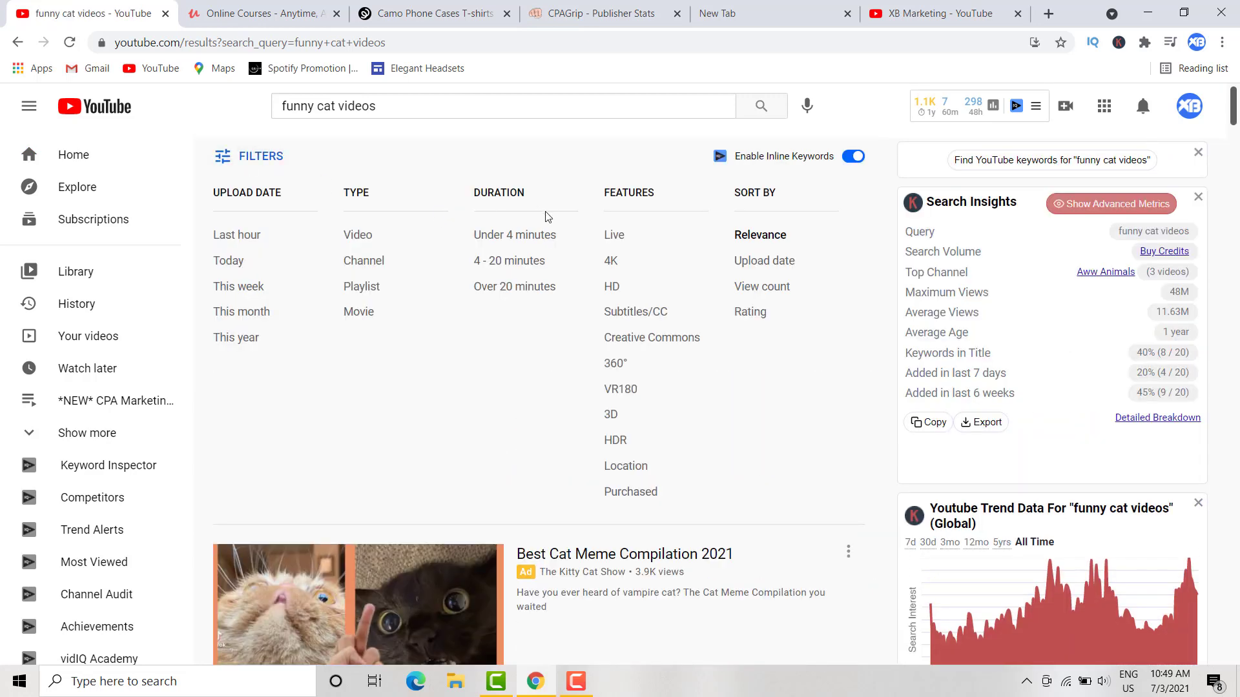
mouse_move(651, 337)
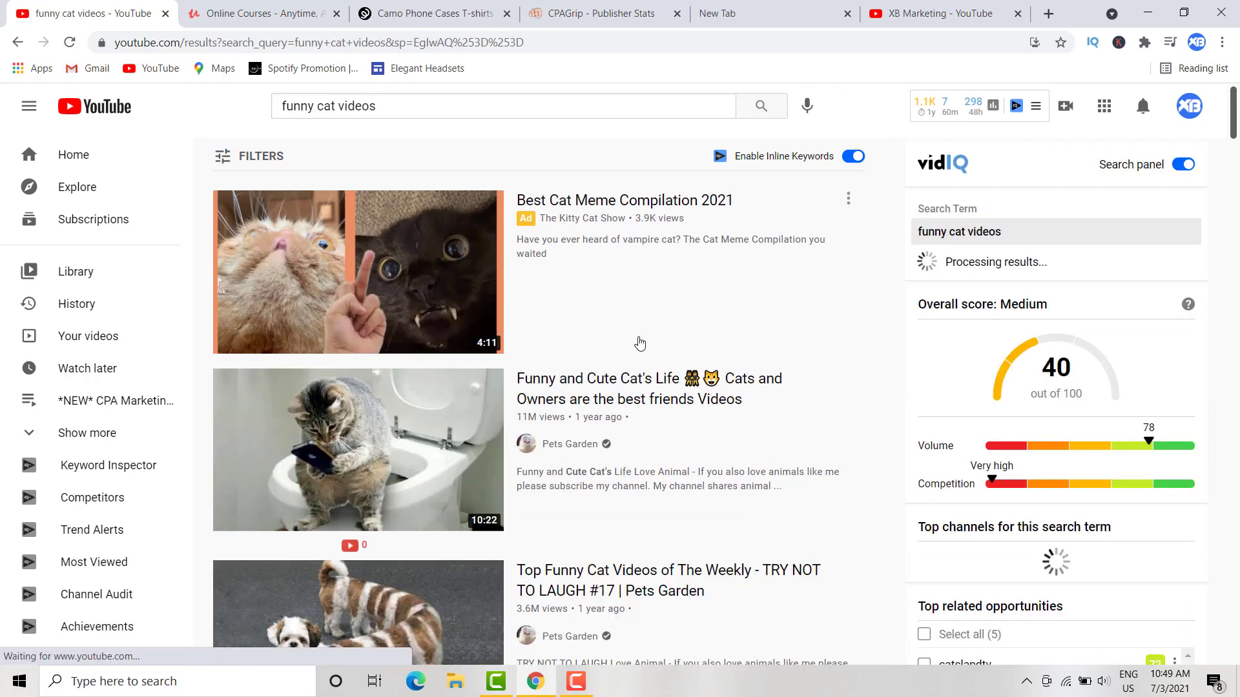
- Scroll through the funny cat video results, then switch to the Camo Phone Cases shop page
scroll(down, 3)
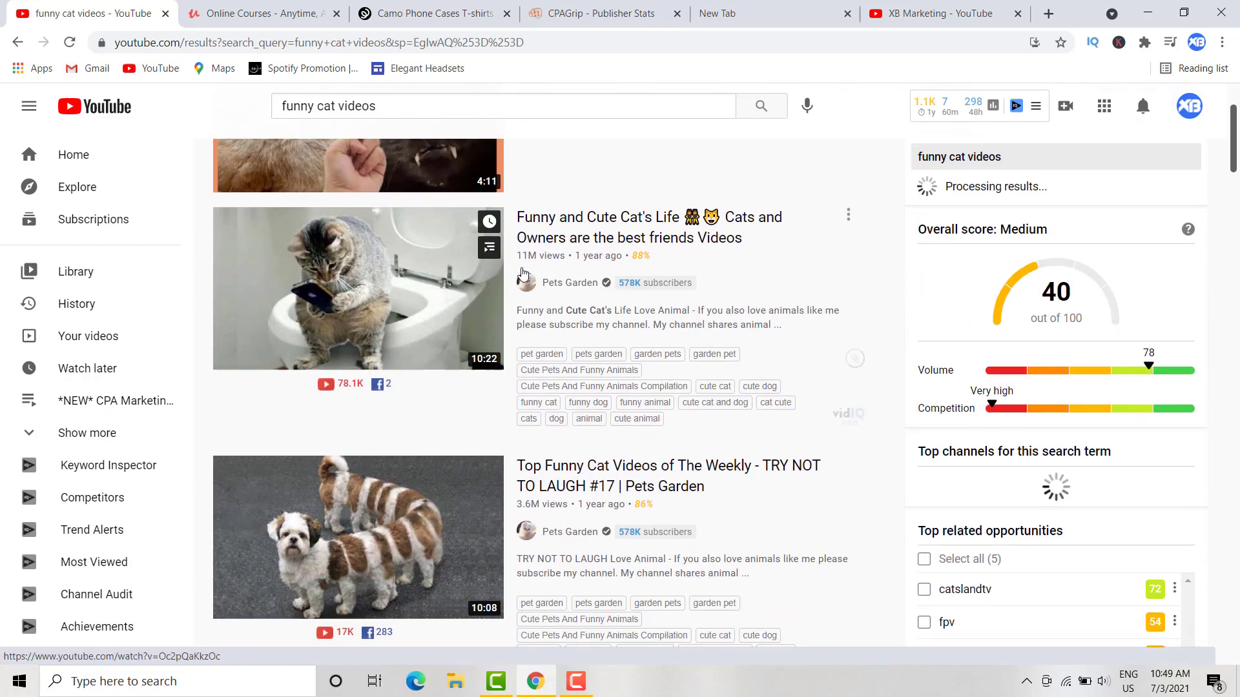
scroll(down, 3)
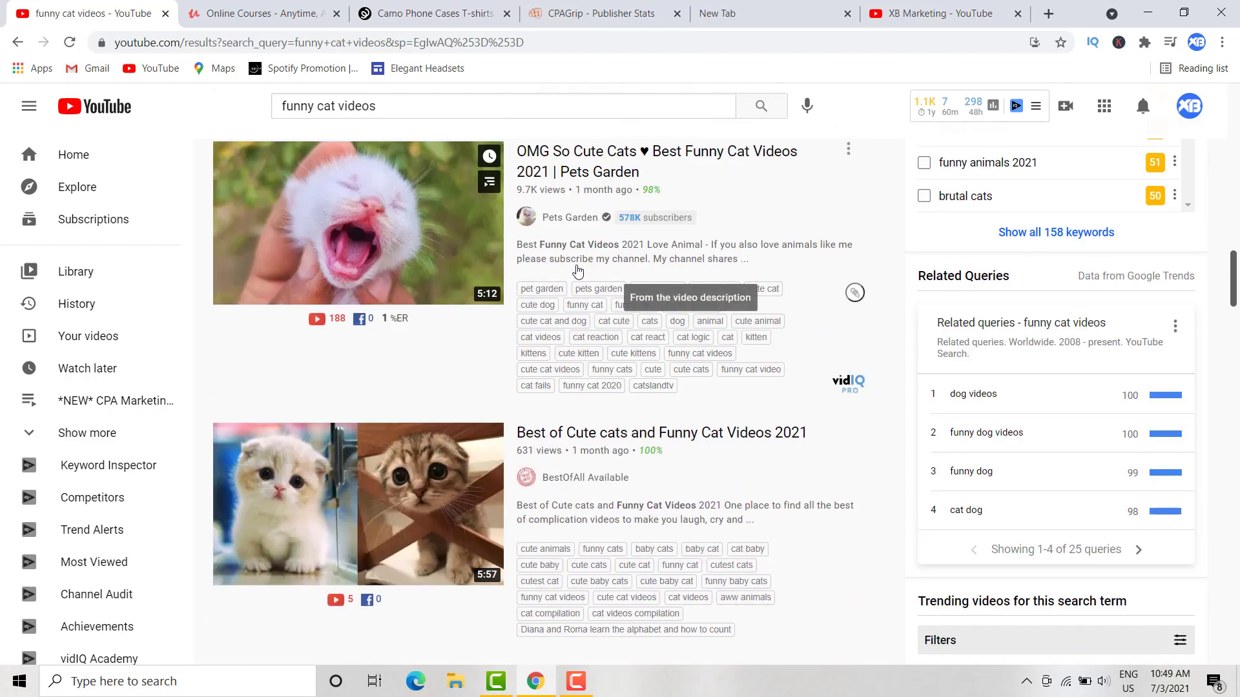
scroll(down, 3)
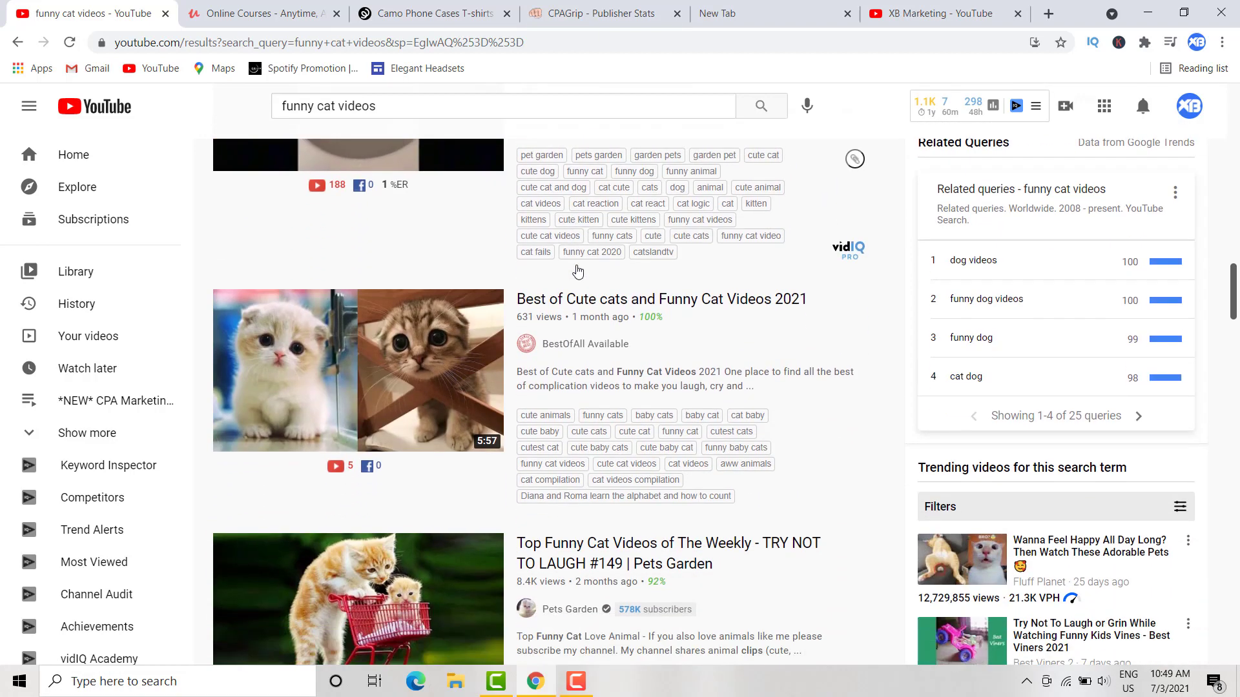
scroll(down, 3)
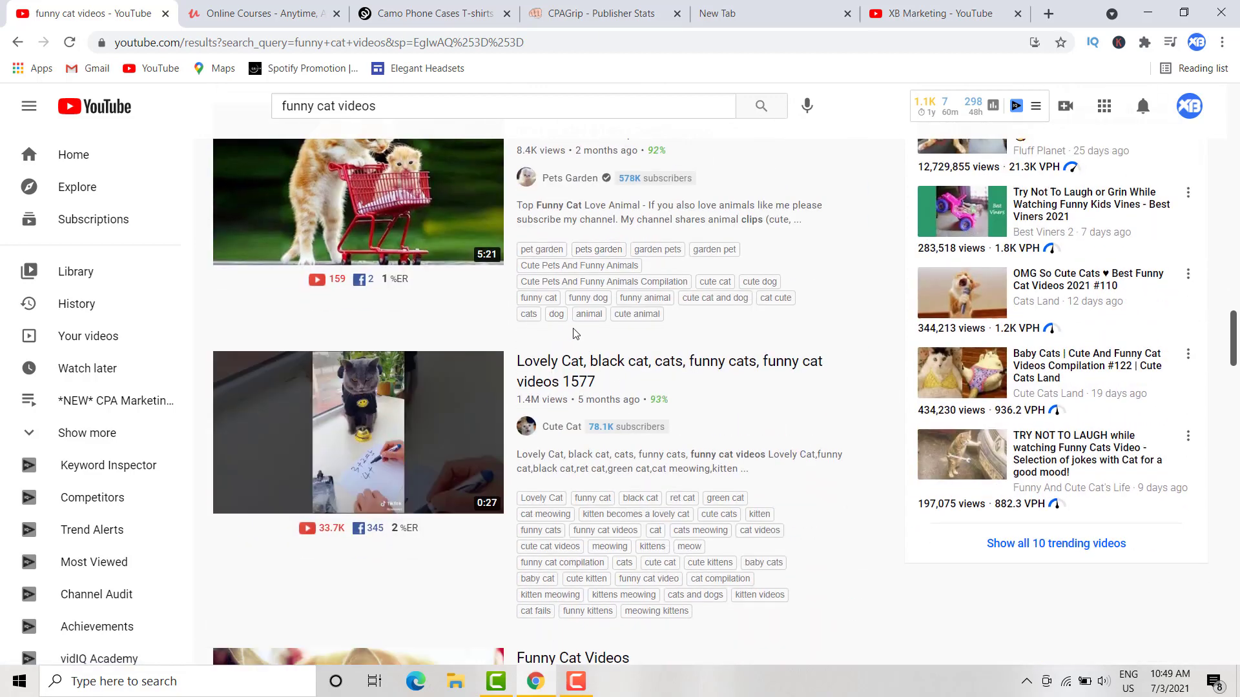
click(431, 13)
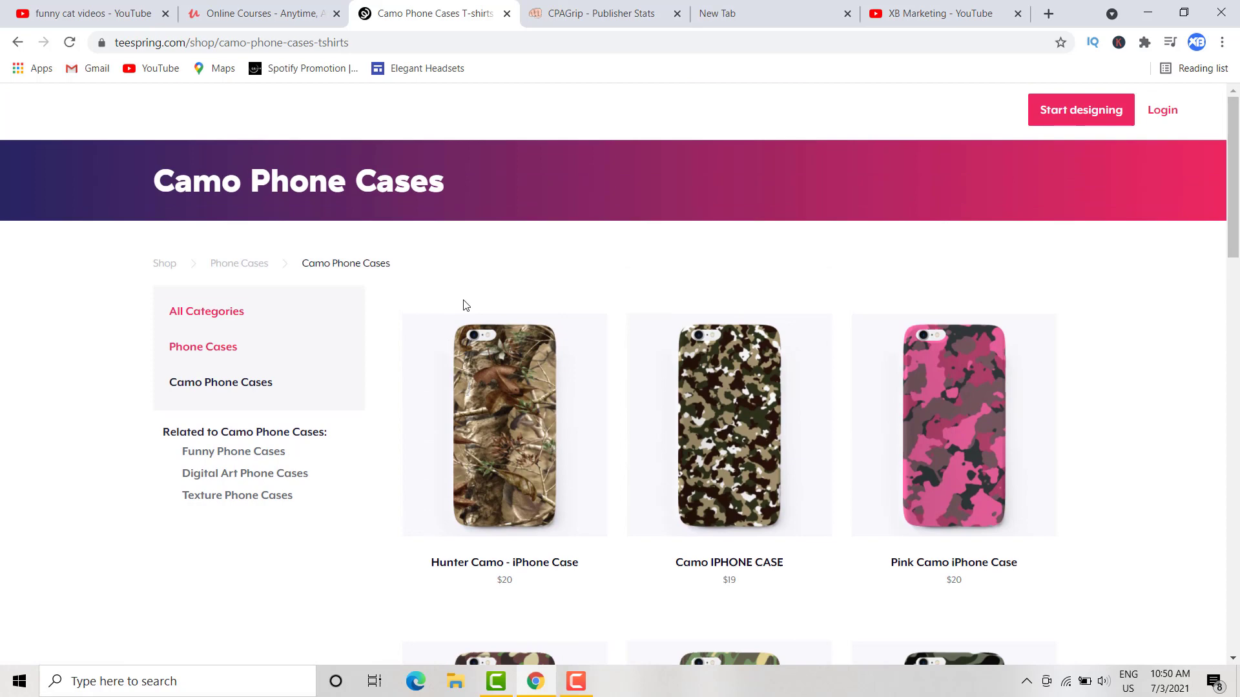
- Scroll through the Camo Phone Cases listings and prices, then bring up the CPAGrip publisher stats
scroll(down, 3)
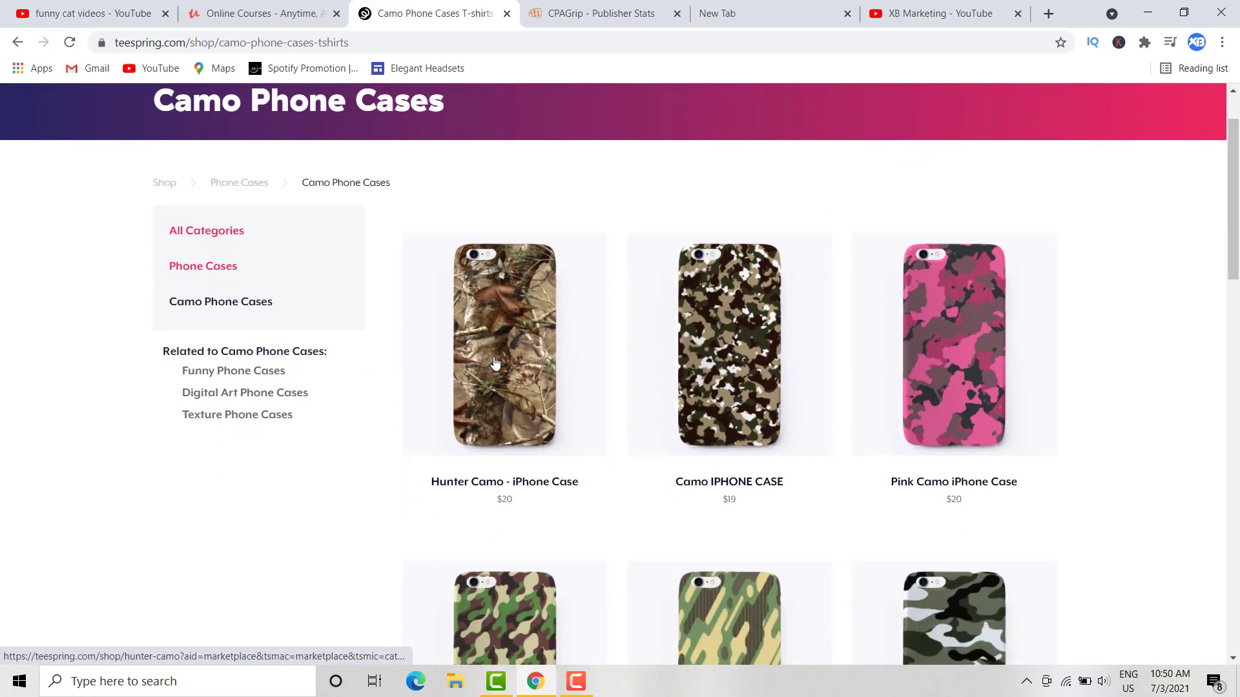
mouse_move(557, 470)
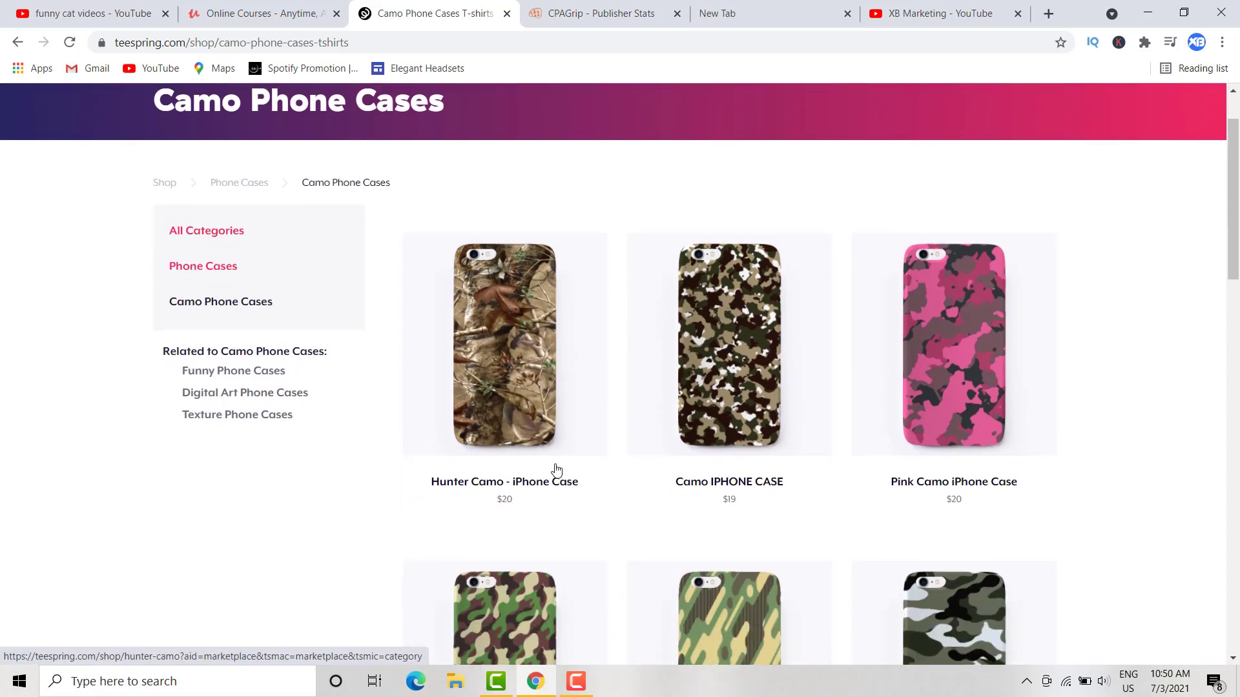
mouse_move(515, 301)
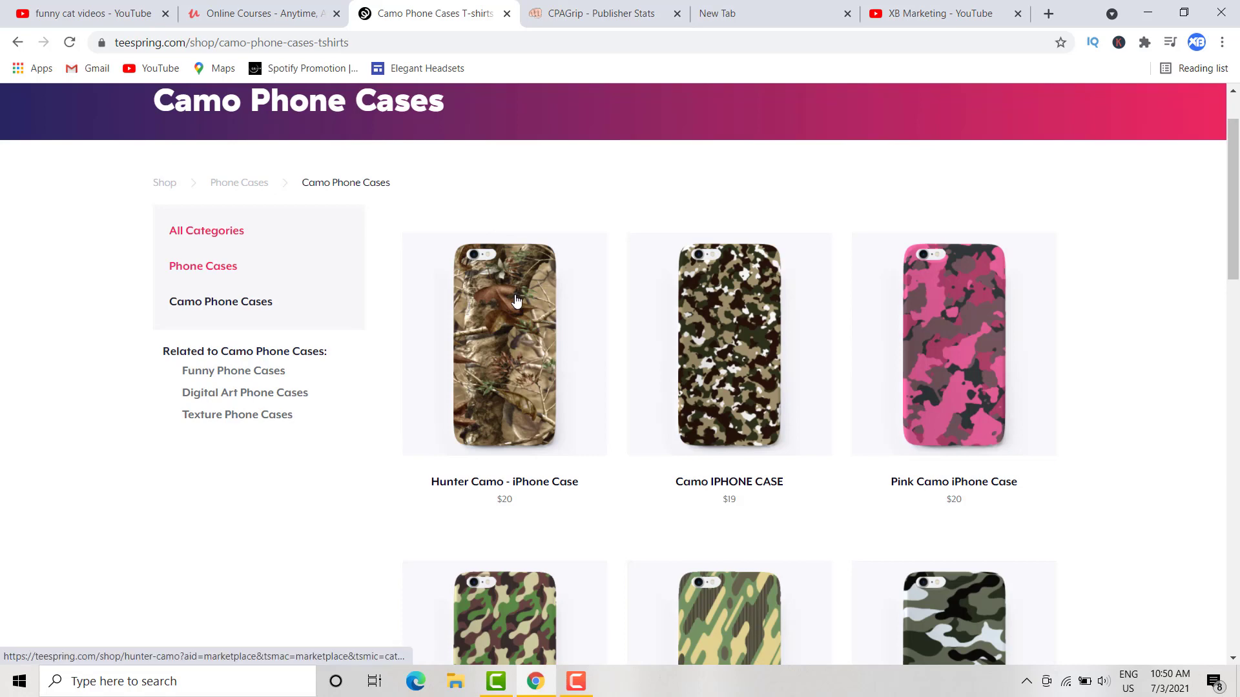
mouse_move(514, 301)
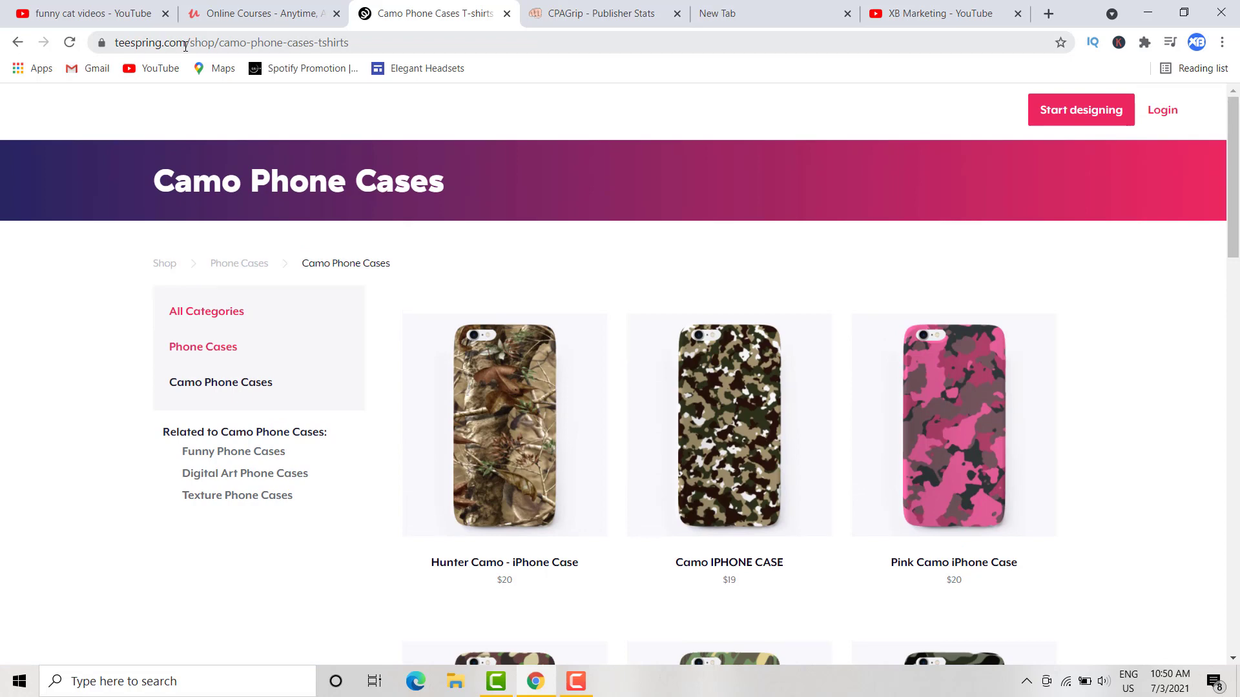
scroll(down, 3)
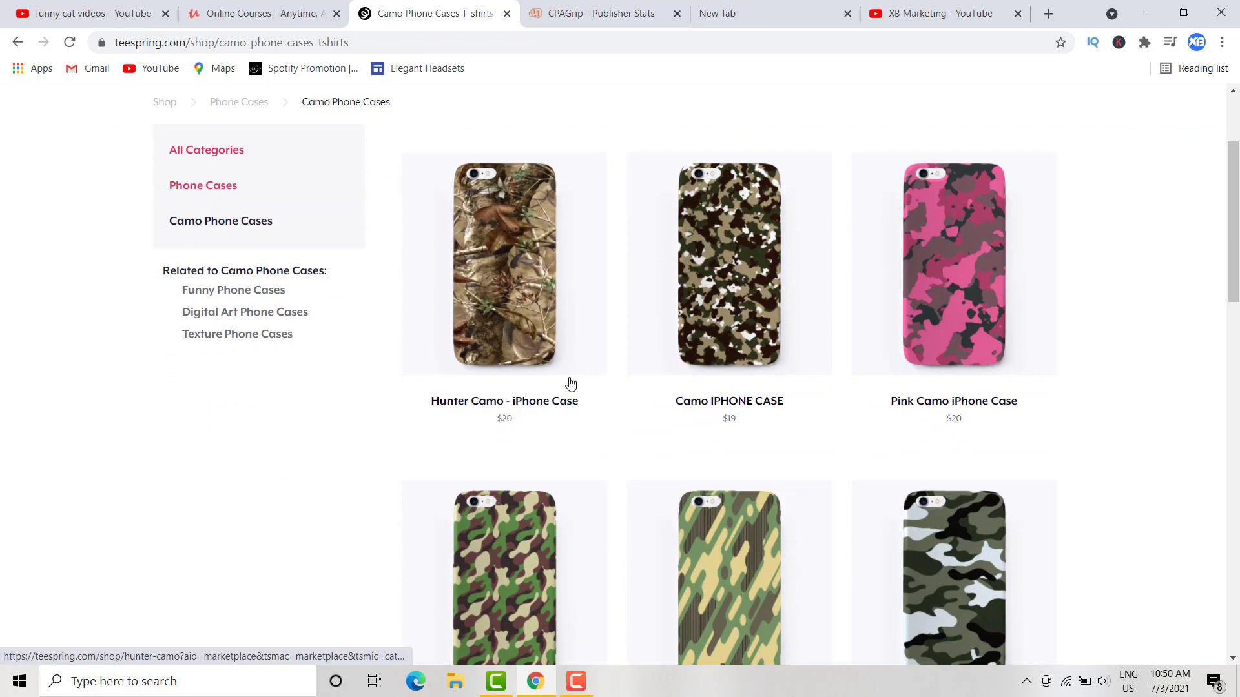
scroll(down, 3)
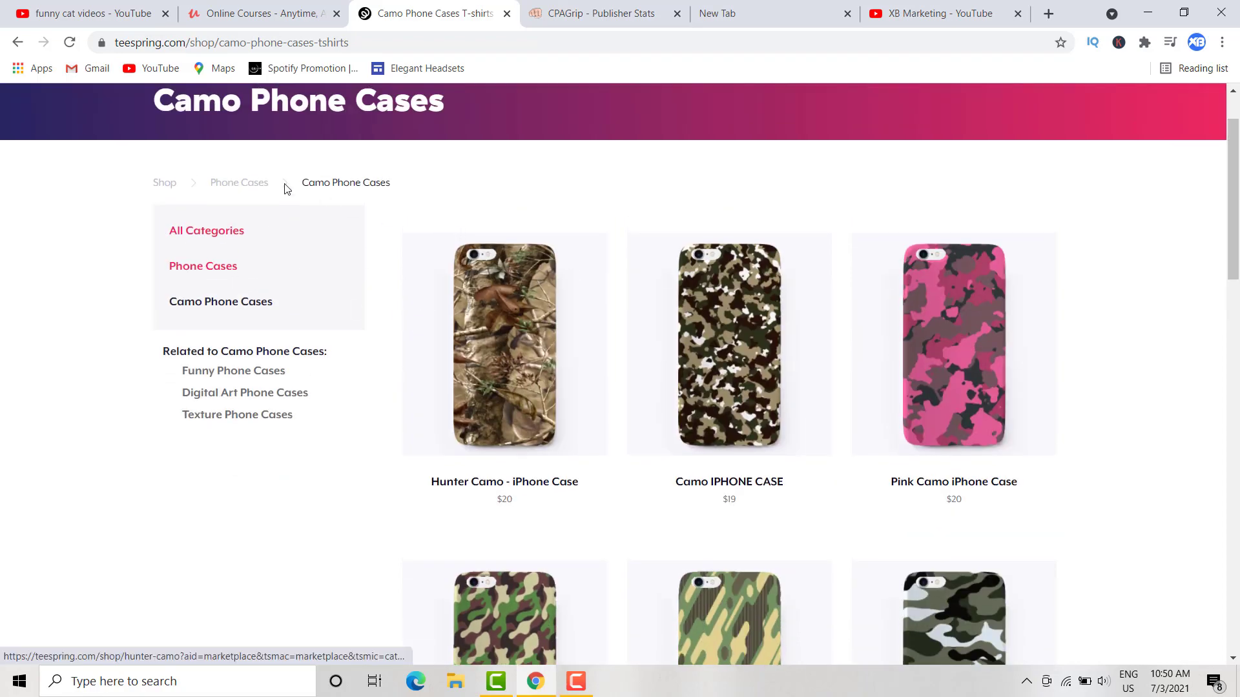
scroll(down, 3)
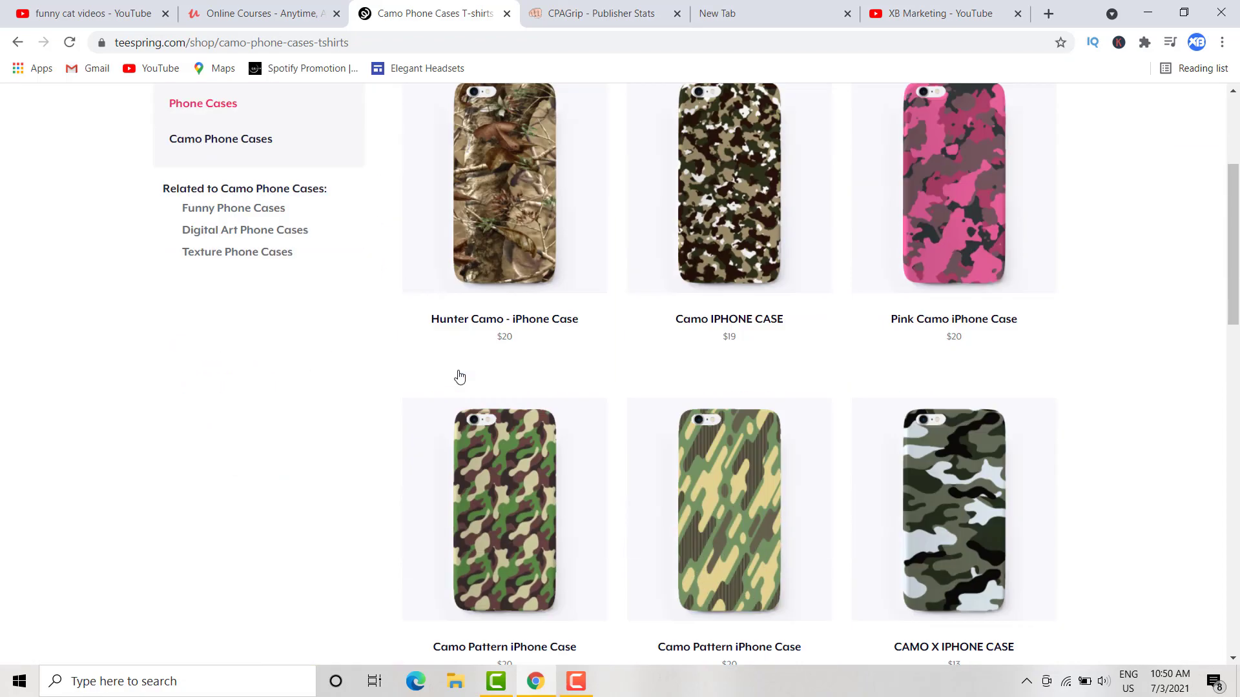
scroll(down, 3)
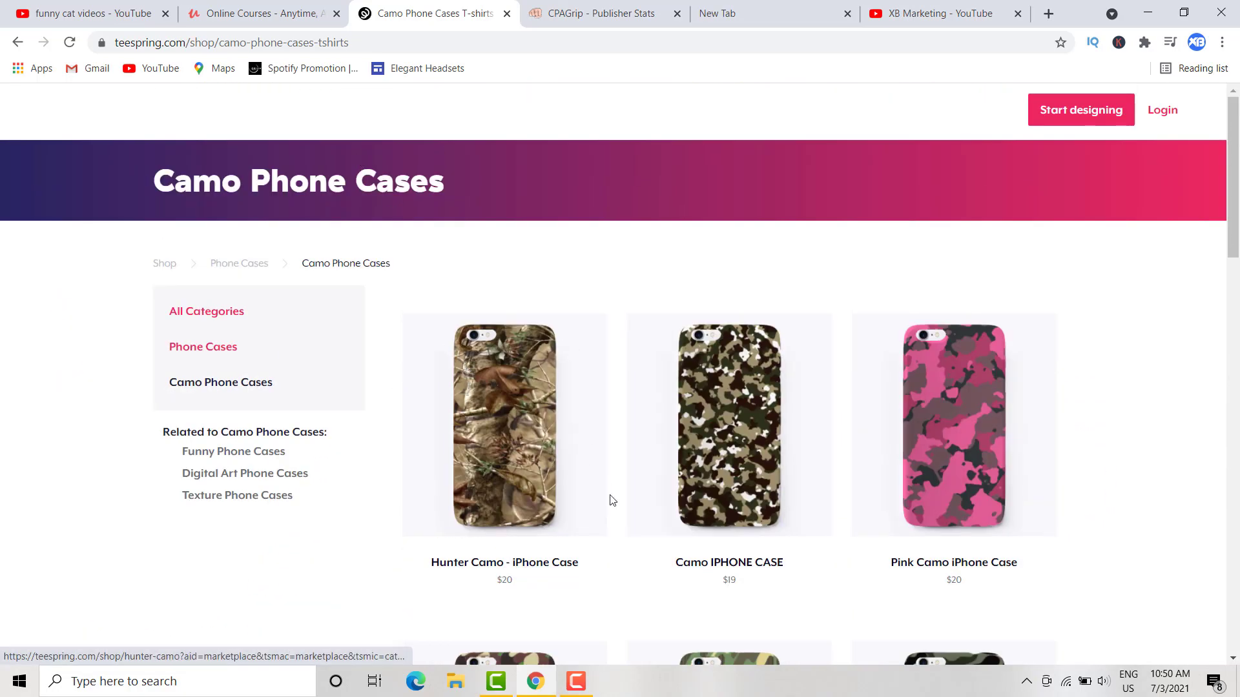
scroll(down, 3)
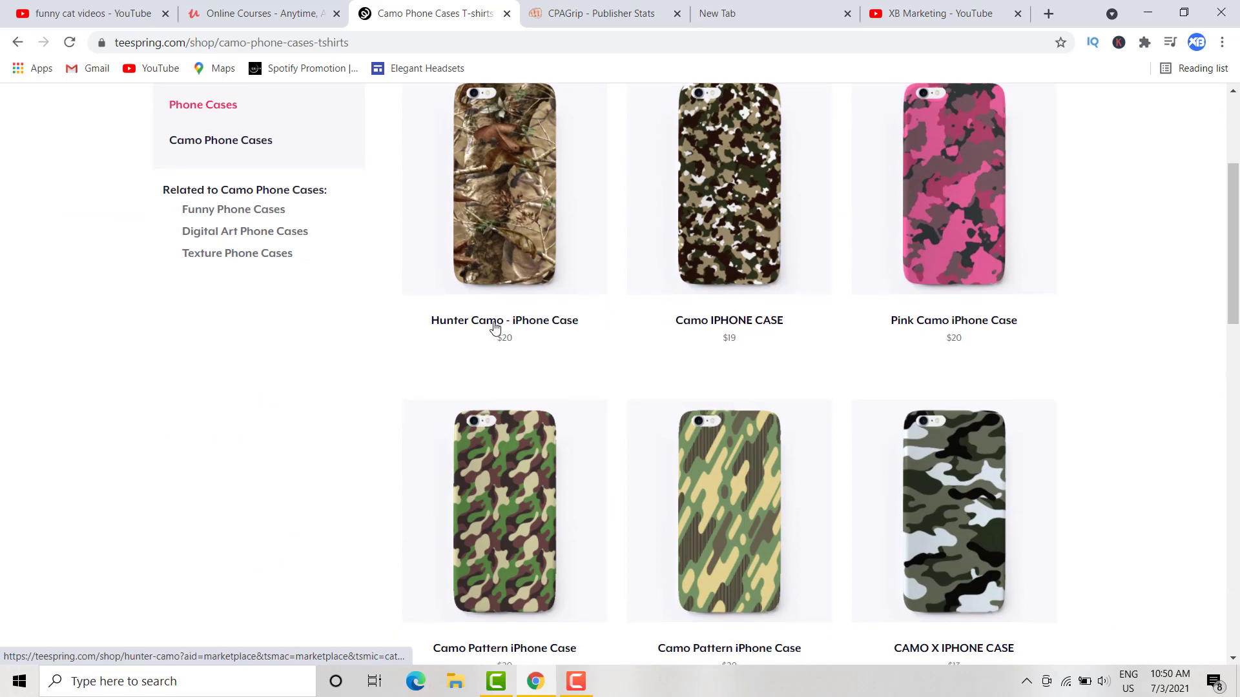
mouse_move(546, 369)
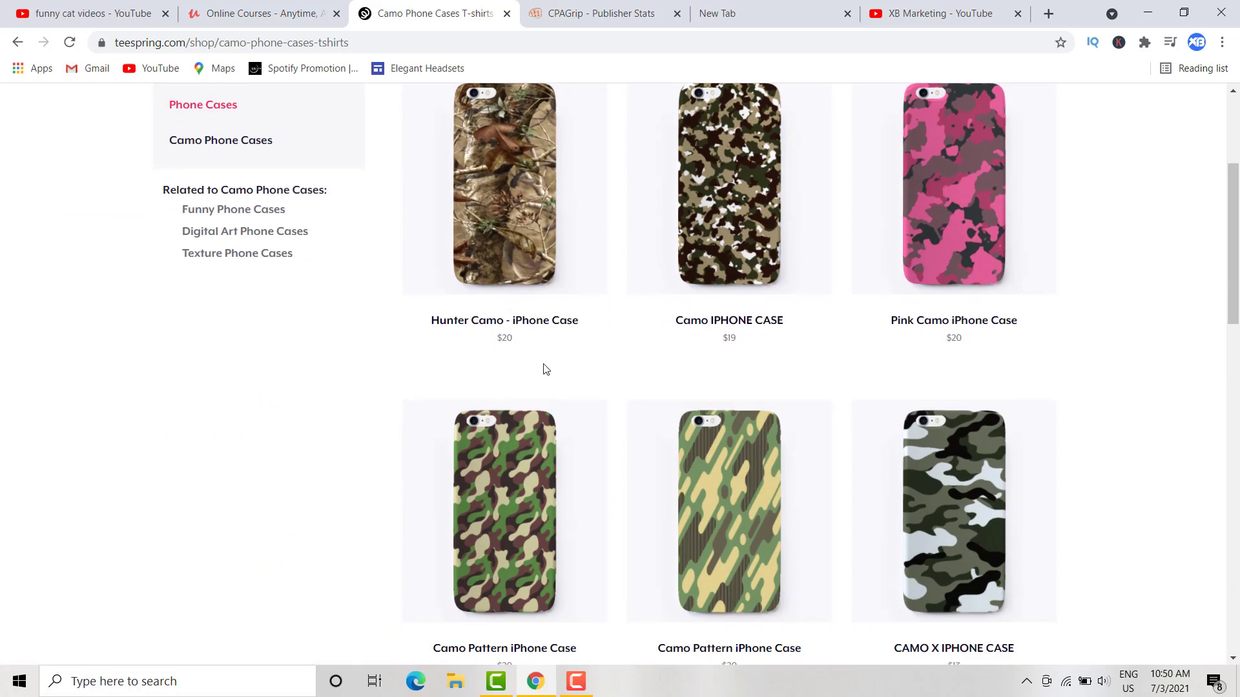
scroll(down, 3)
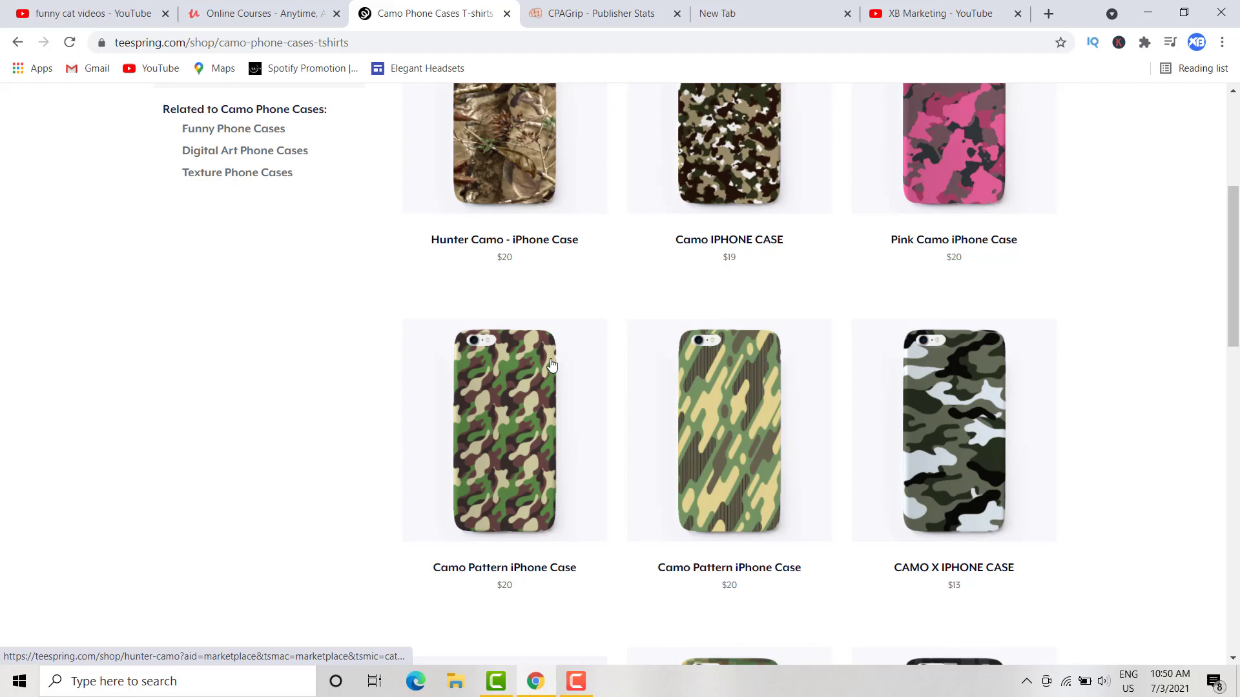
scroll(down, 3)
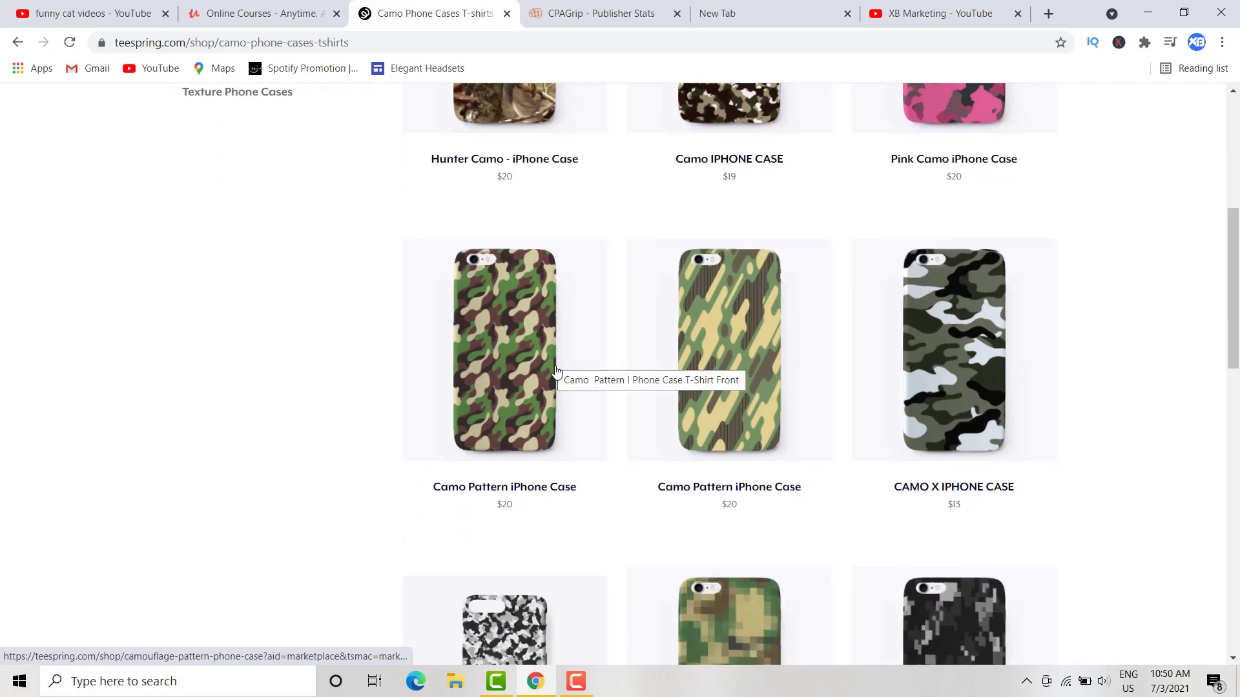
mouse_move(729, 137)
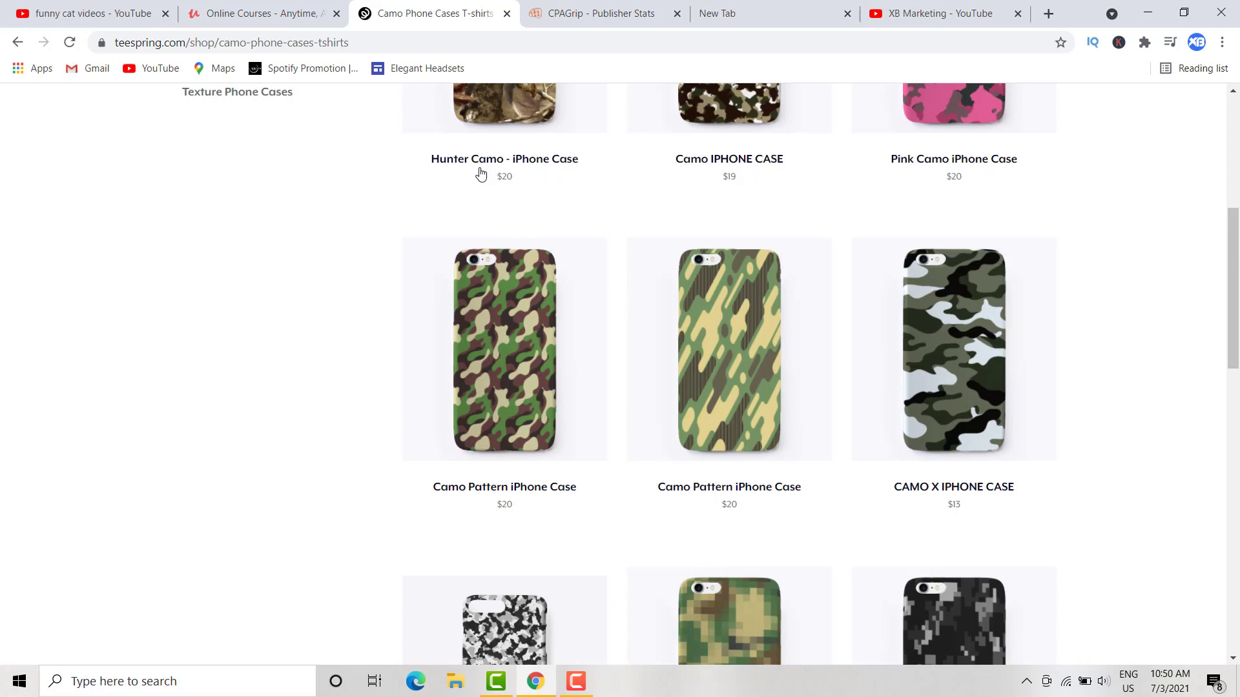
mouse_move(516, 164)
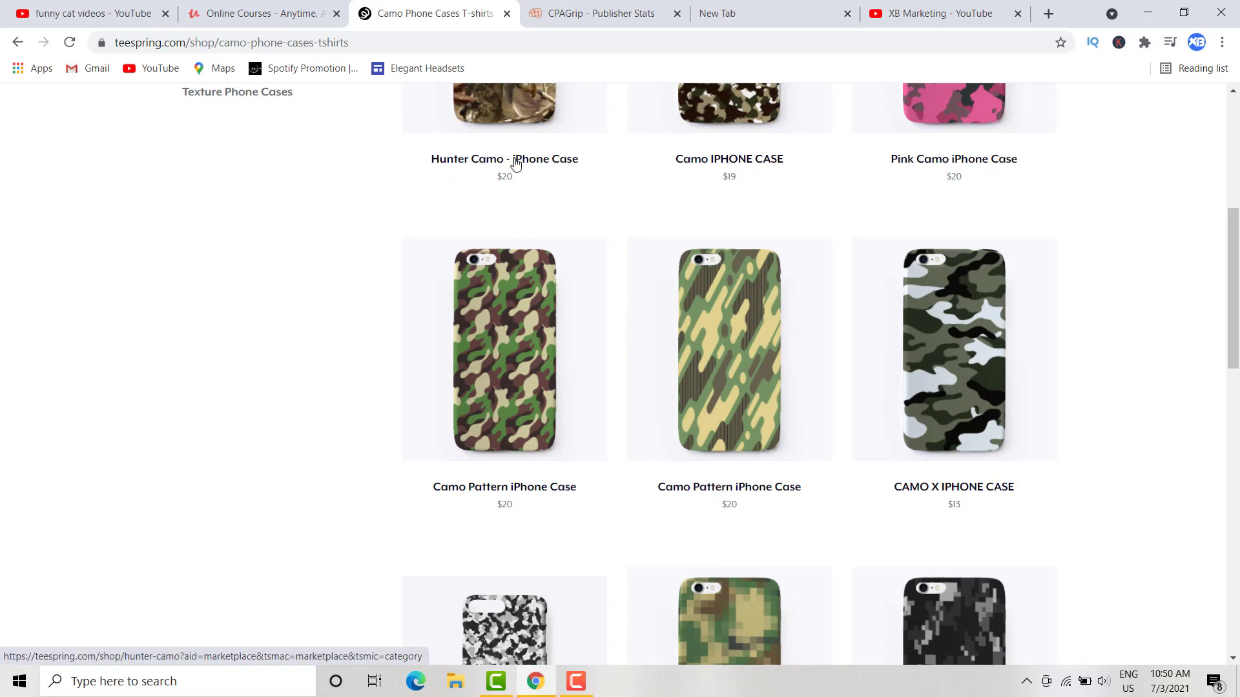
click(603, 13)
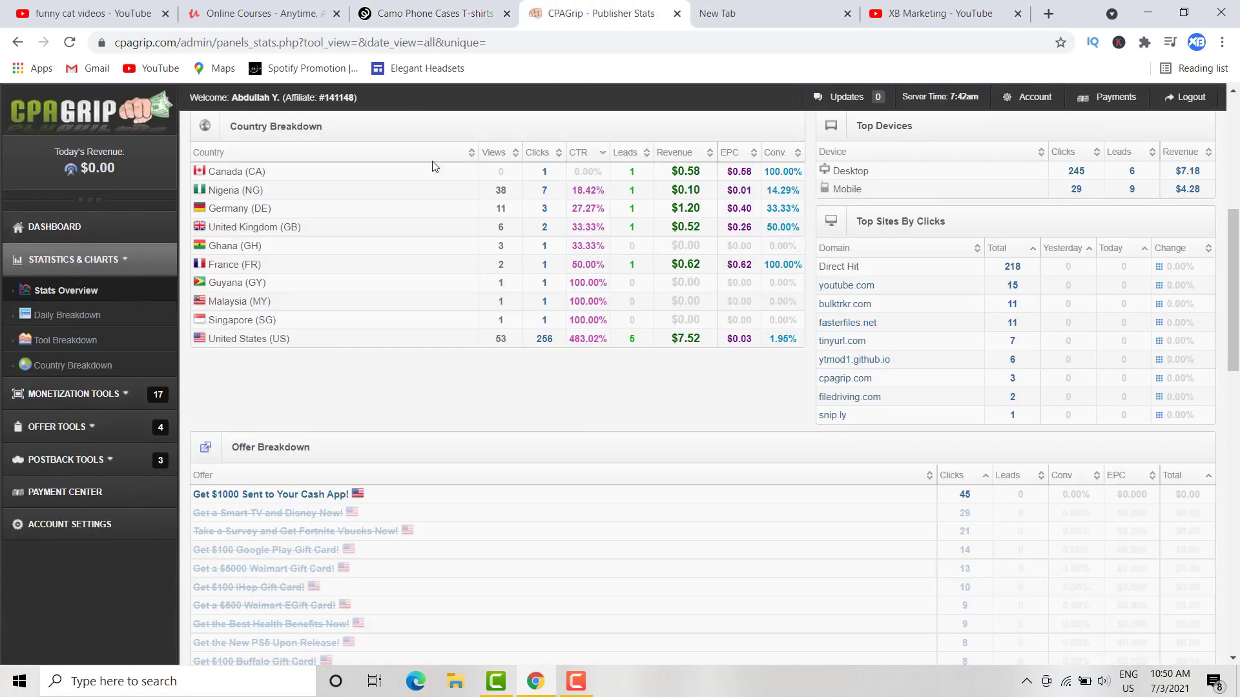
- Run a Google search for hunter camo phone cases and browse its image results
click(771, 13)
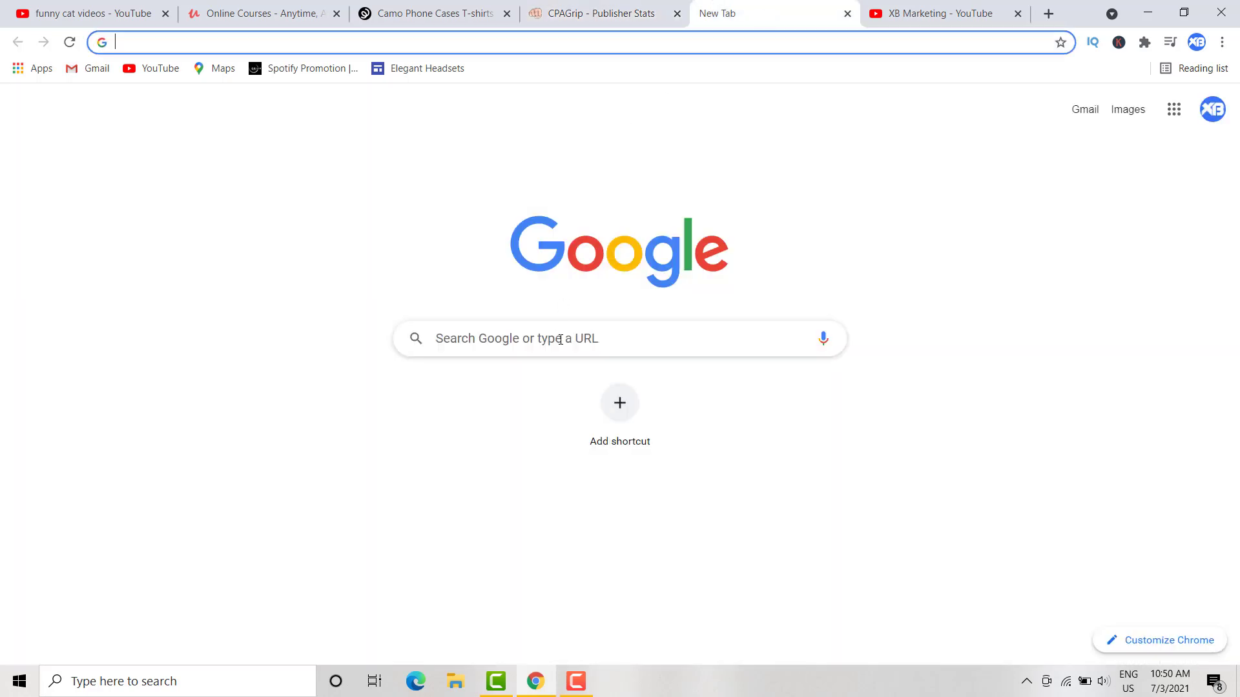
text(hunter camo case)
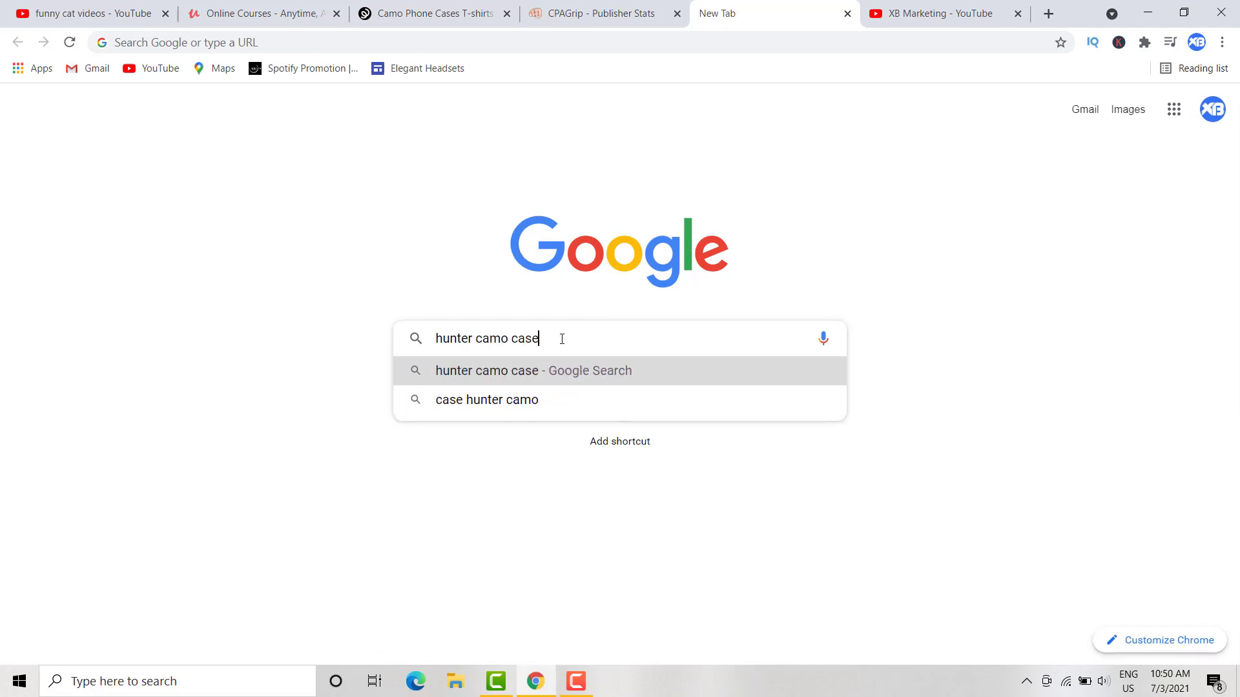
text(png)
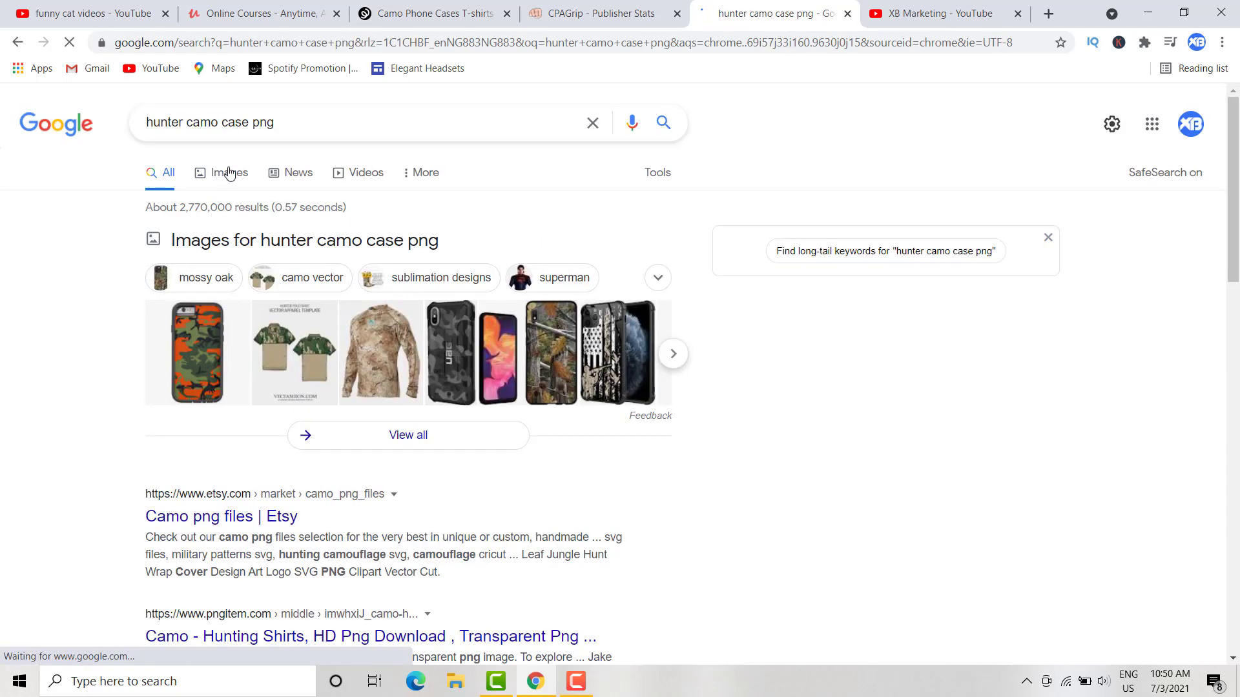
click(230, 172)
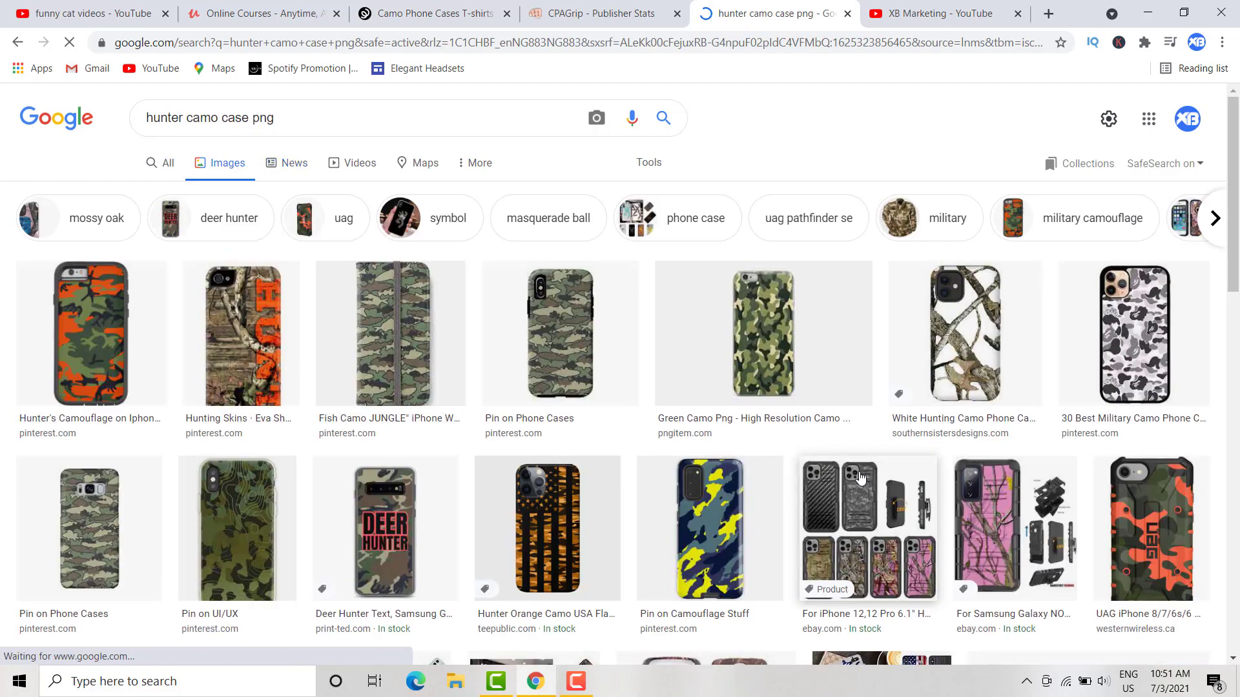
scroll(down, 3)
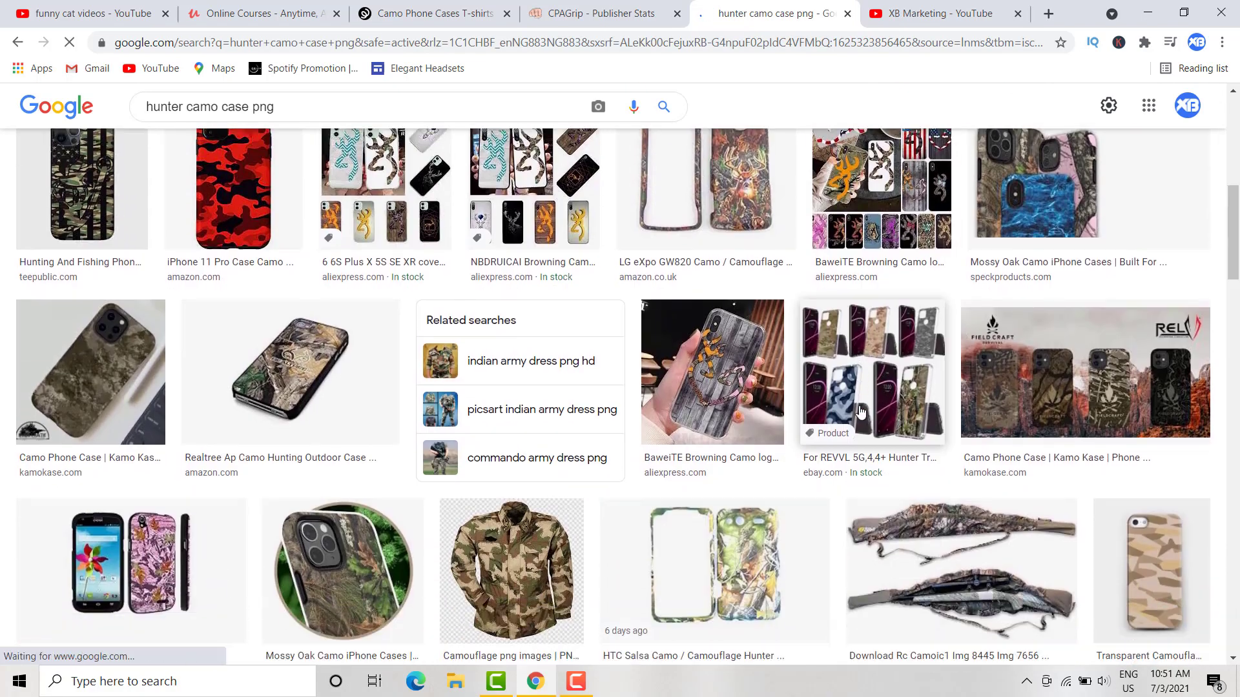
scroll(down, 3)
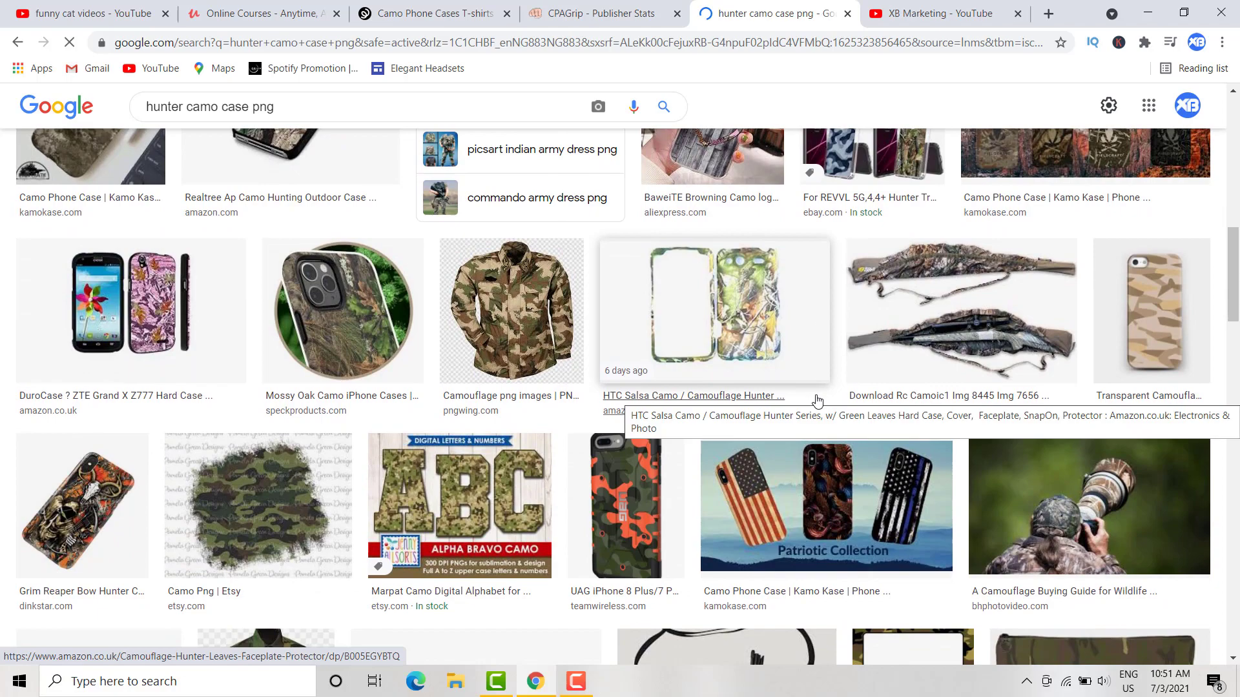
scroll(down, 3)
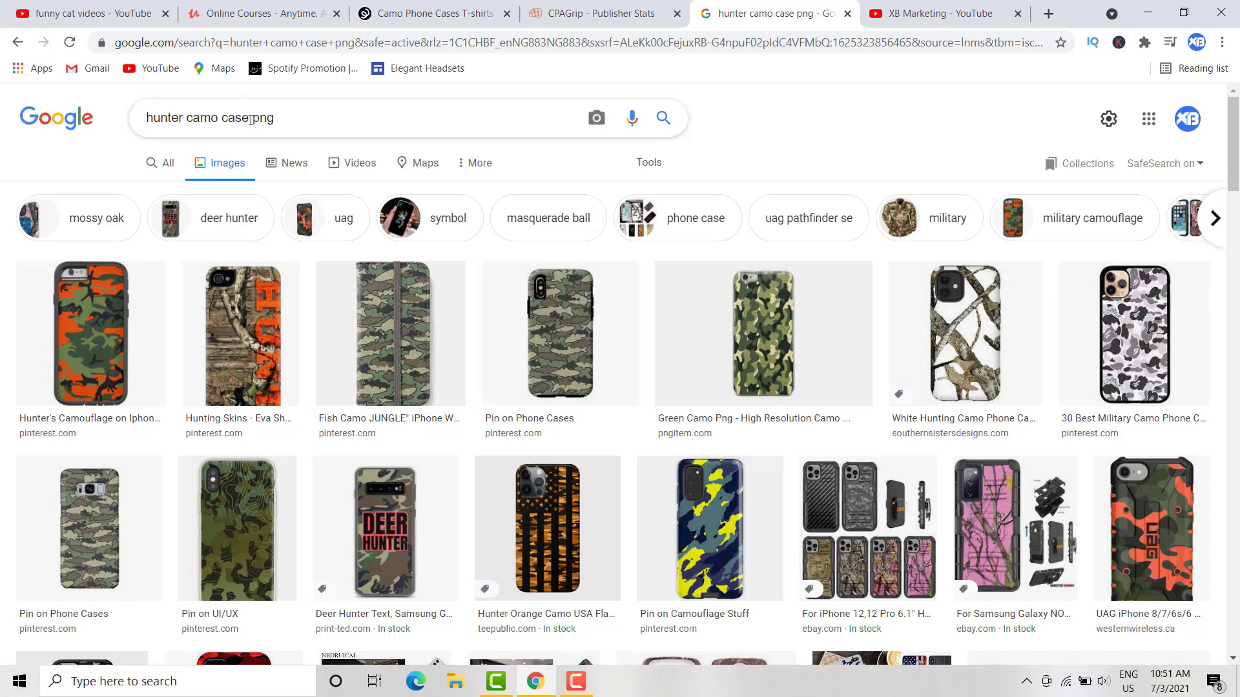
- Drop the word 'case' from the query and rerun the image search as 'hunter camo png'
double_click(234, 117)
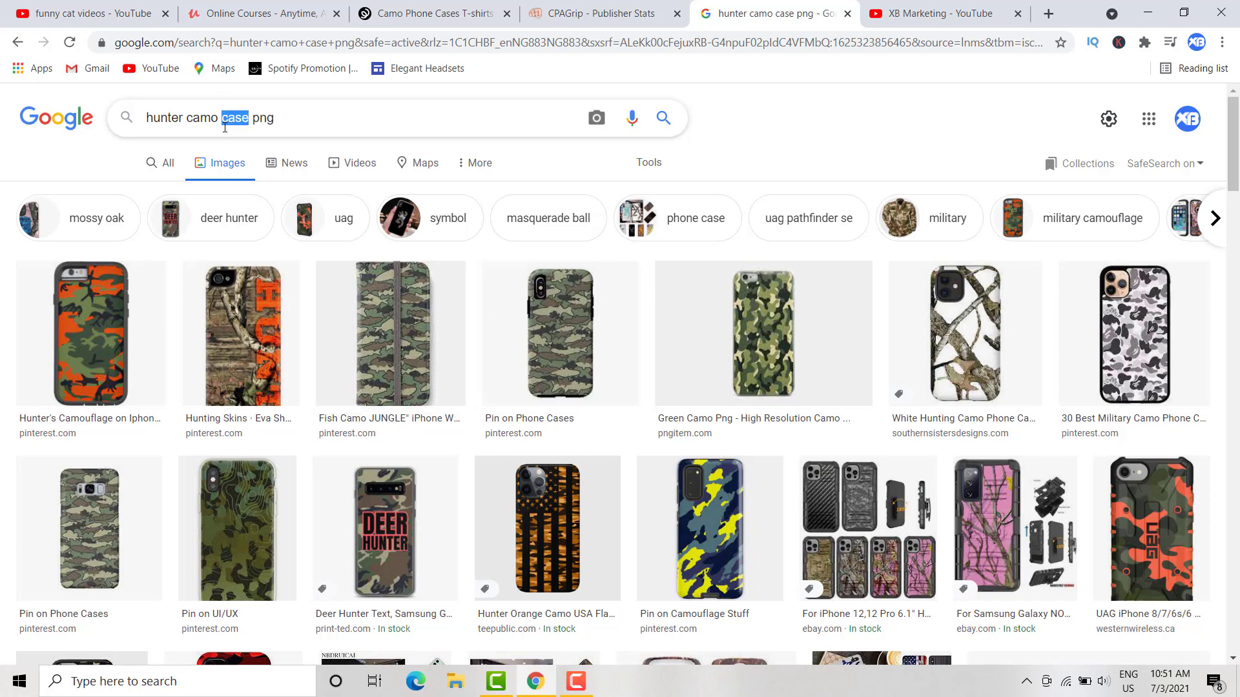
key(Delete)
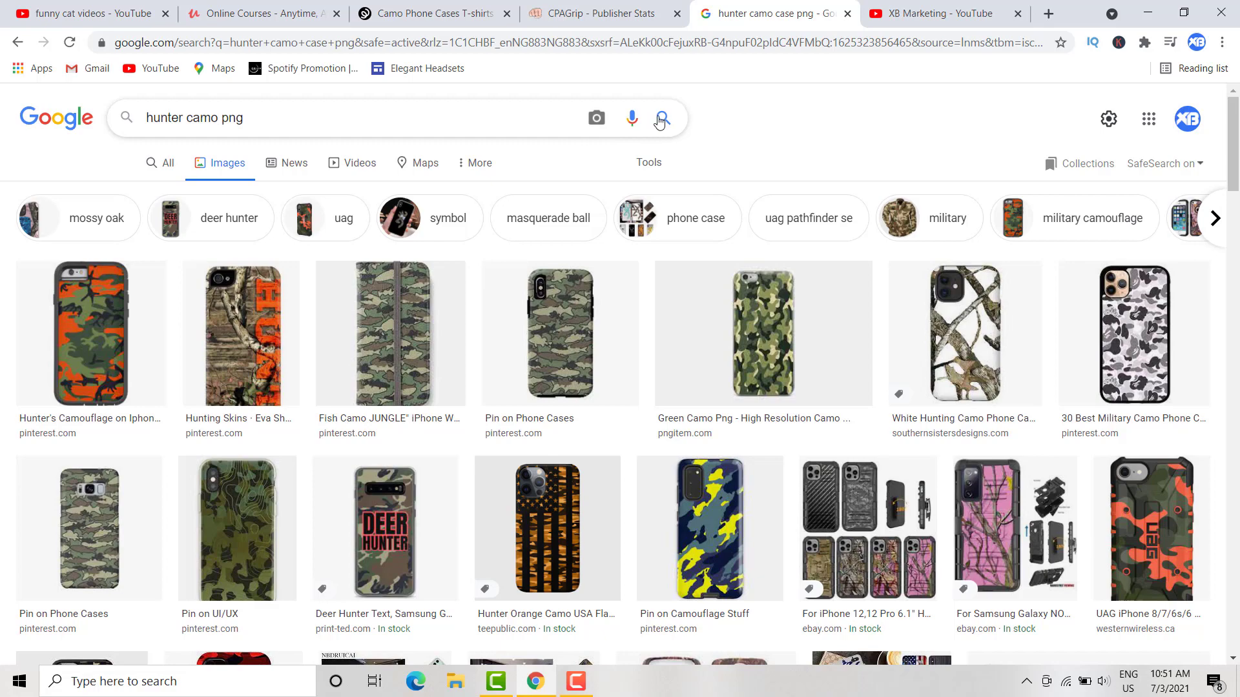
click(662, 117)
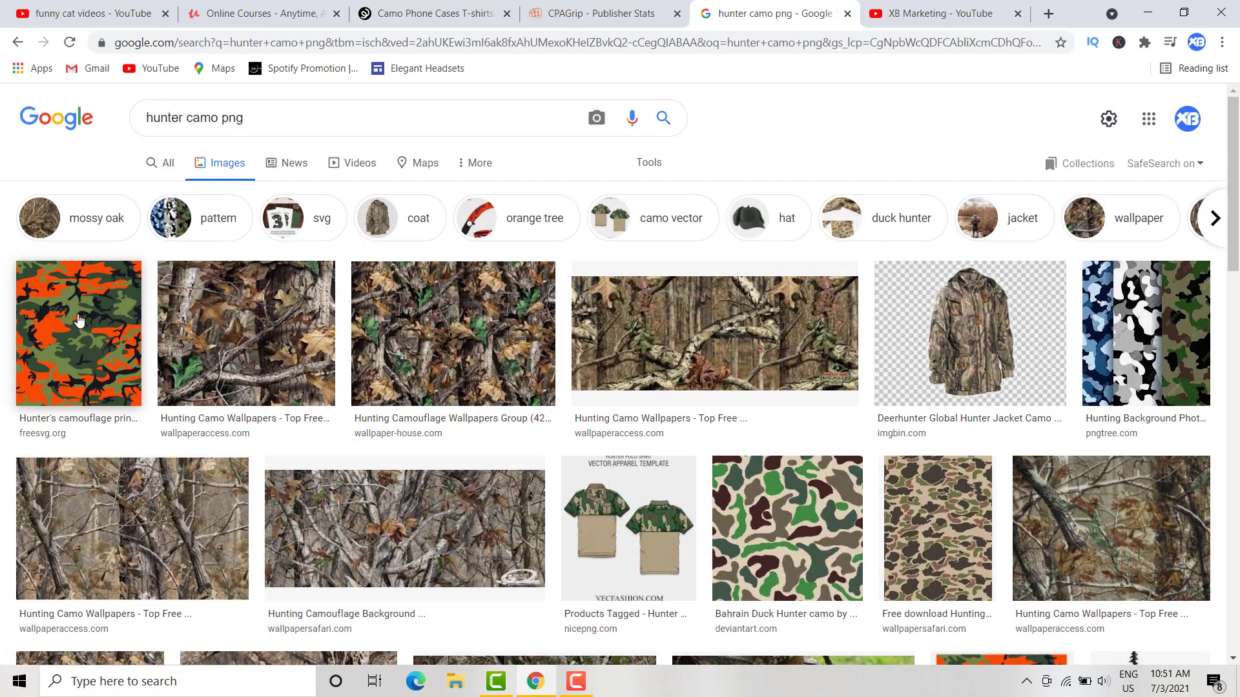
mouse_move(95, 346)
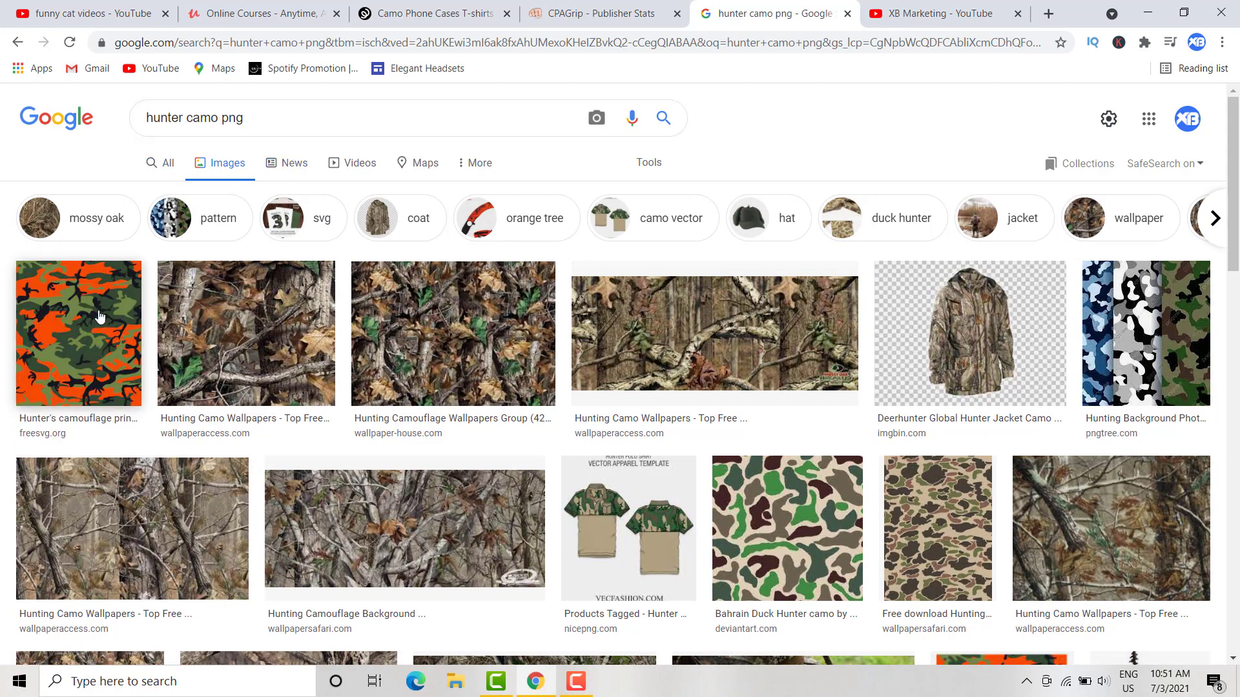
mouse_move(99, 364)
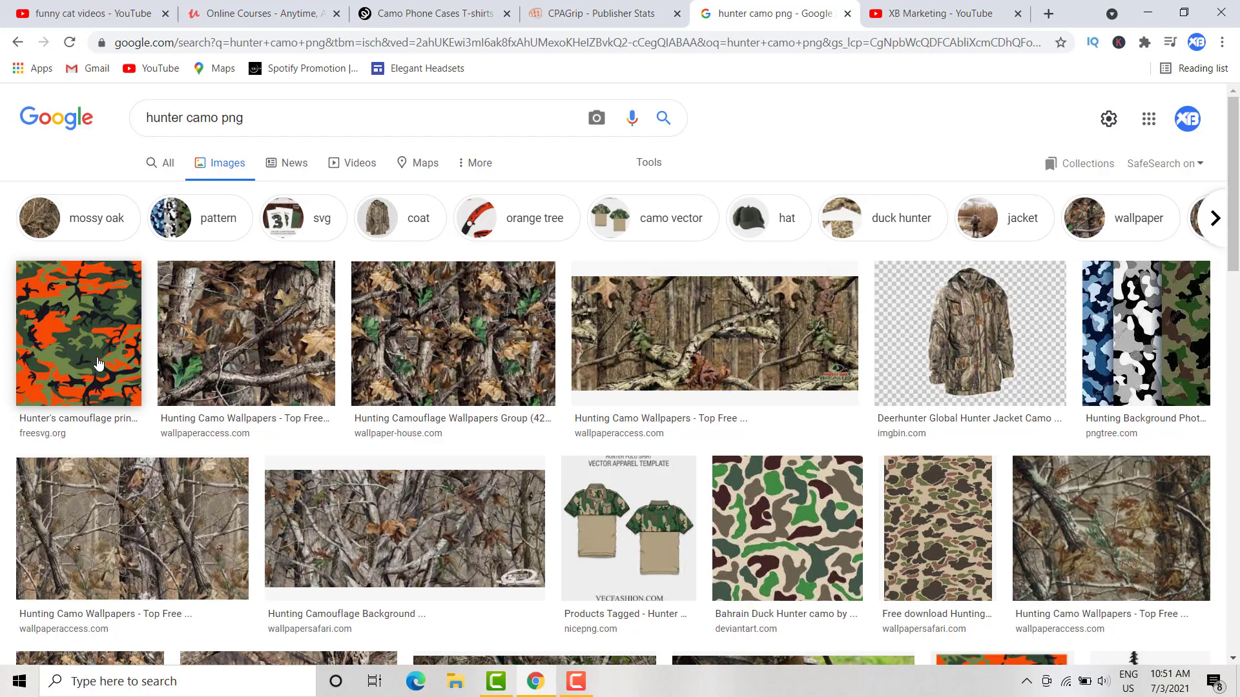
mouse_move(106, 346)
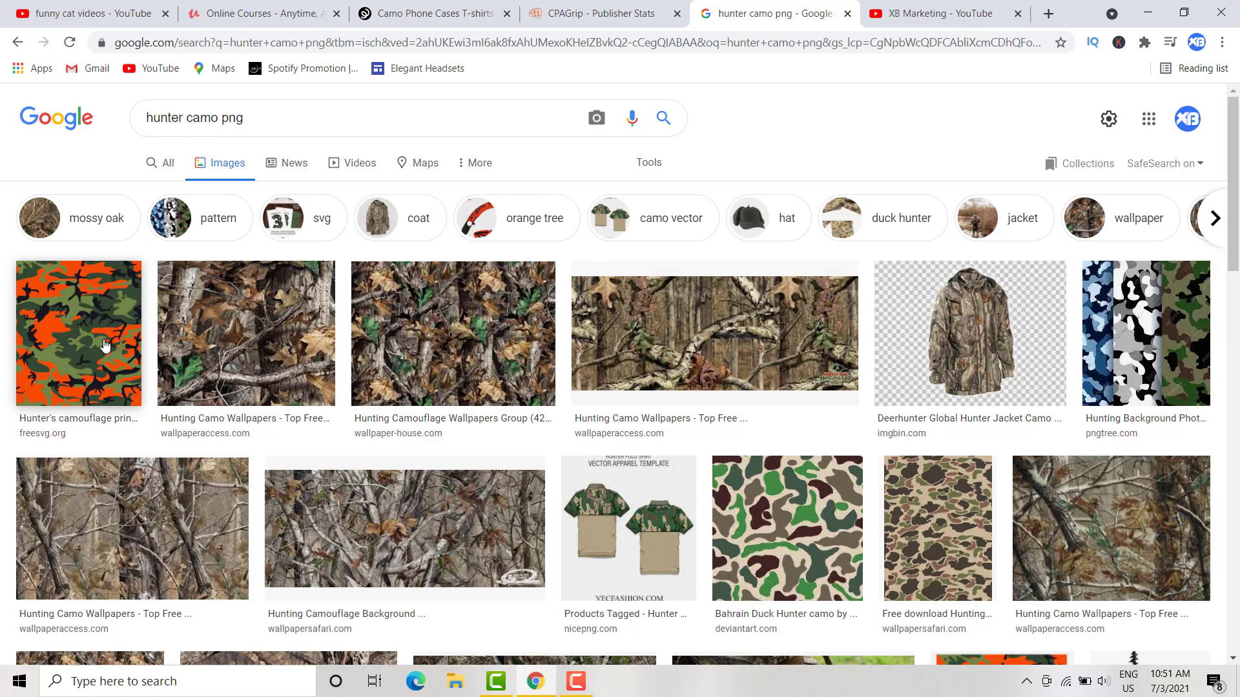
- Return to the Teespring Camo Phone Cases shop and scroll through the hunter camo iPhone case listings
click(432, 13)
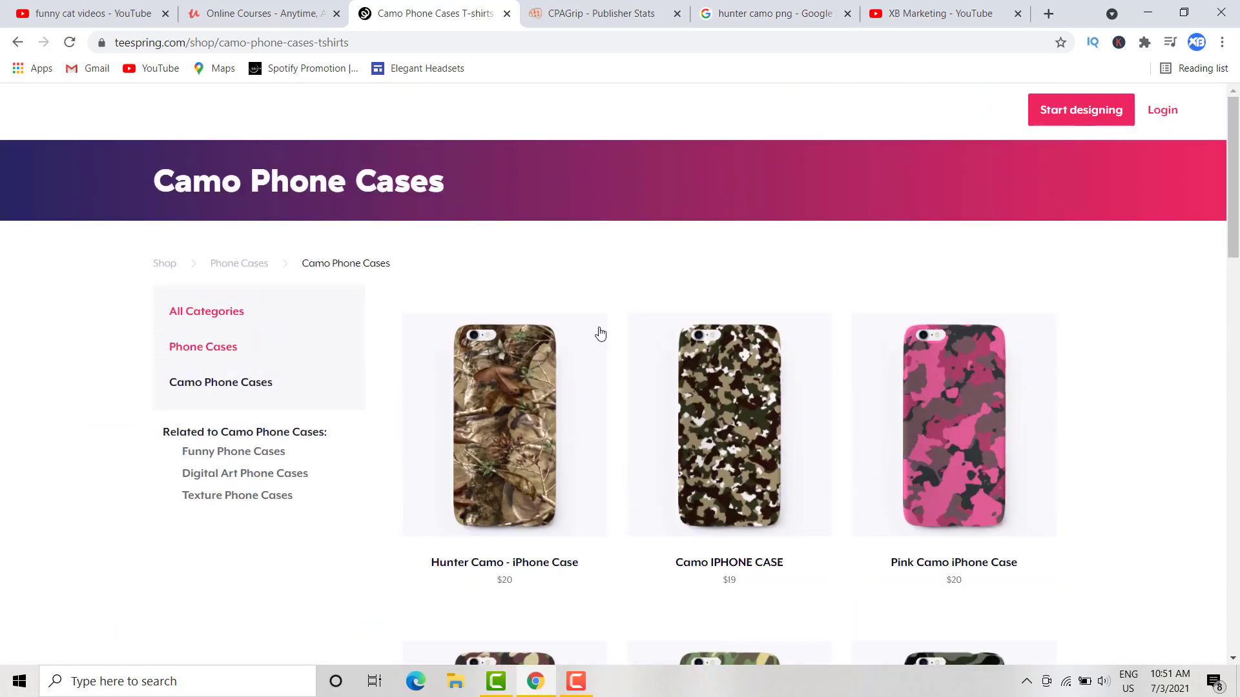
scroll(down, 3)
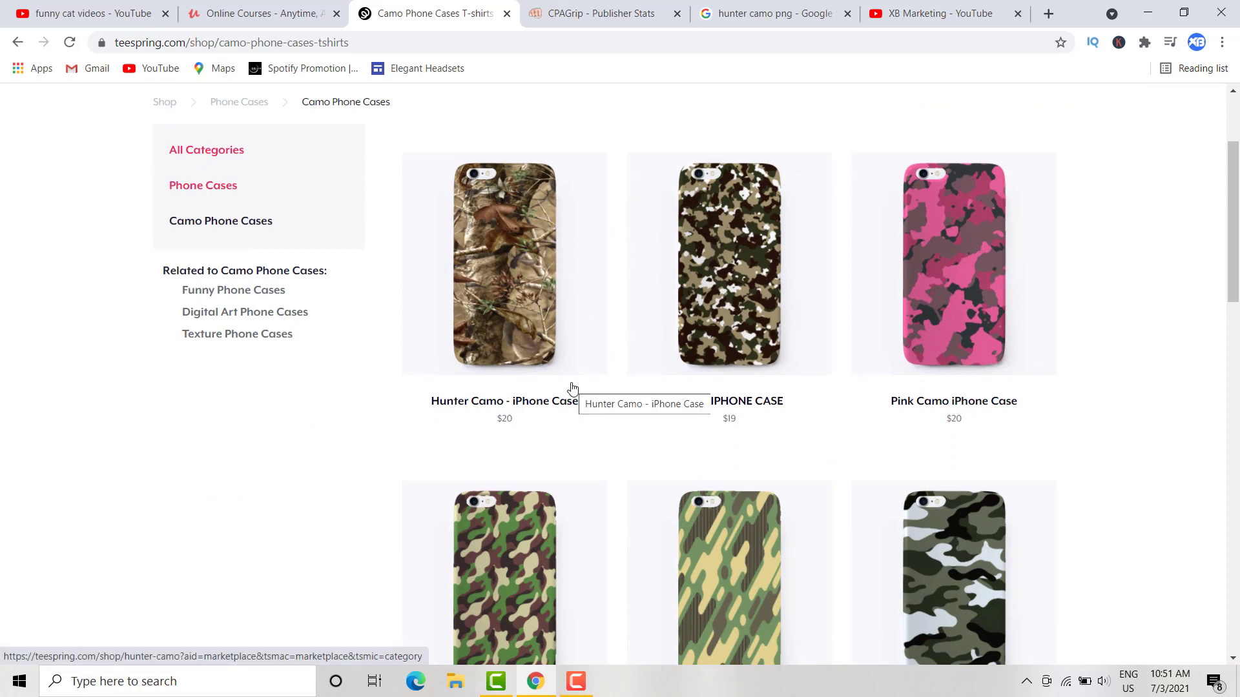
scroll(down, 3)
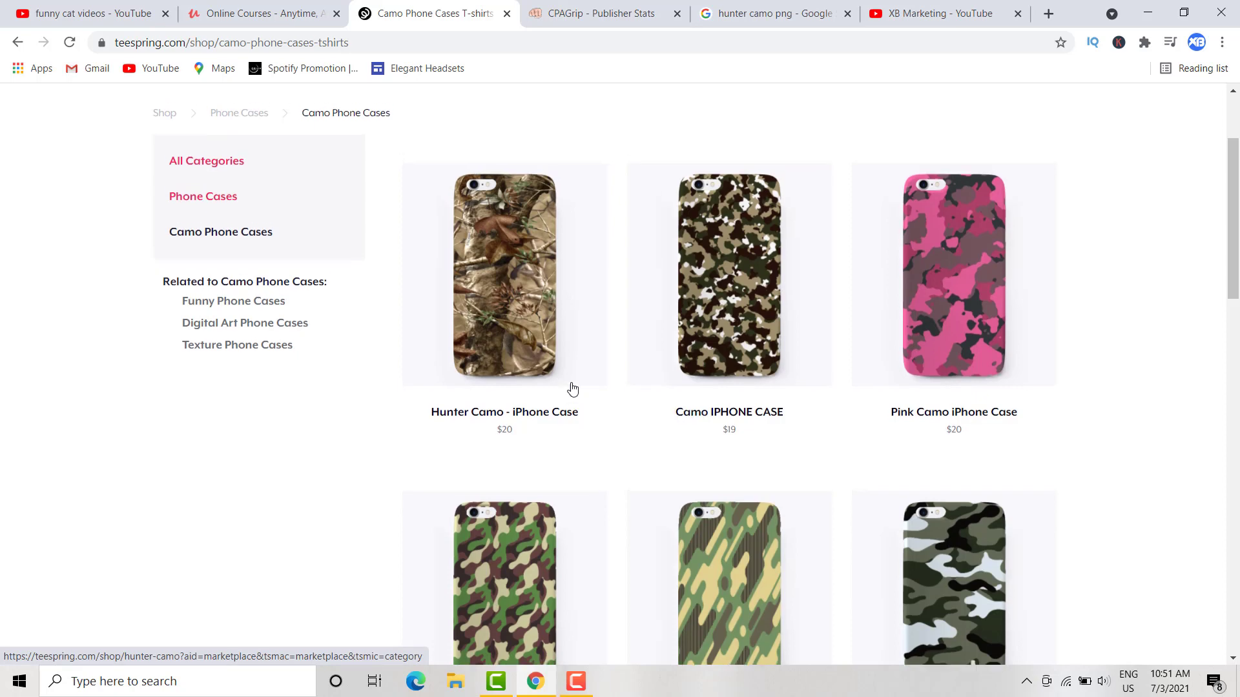
scroll(up, 3)
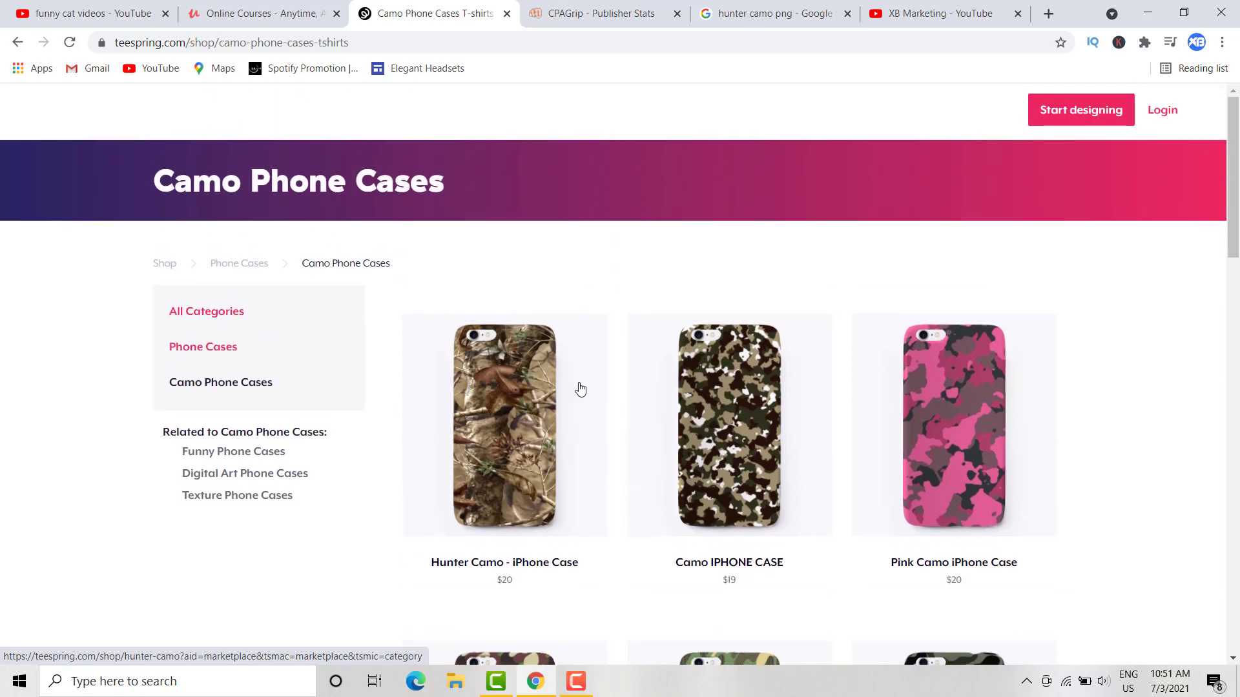
mouse_move(579, 390)
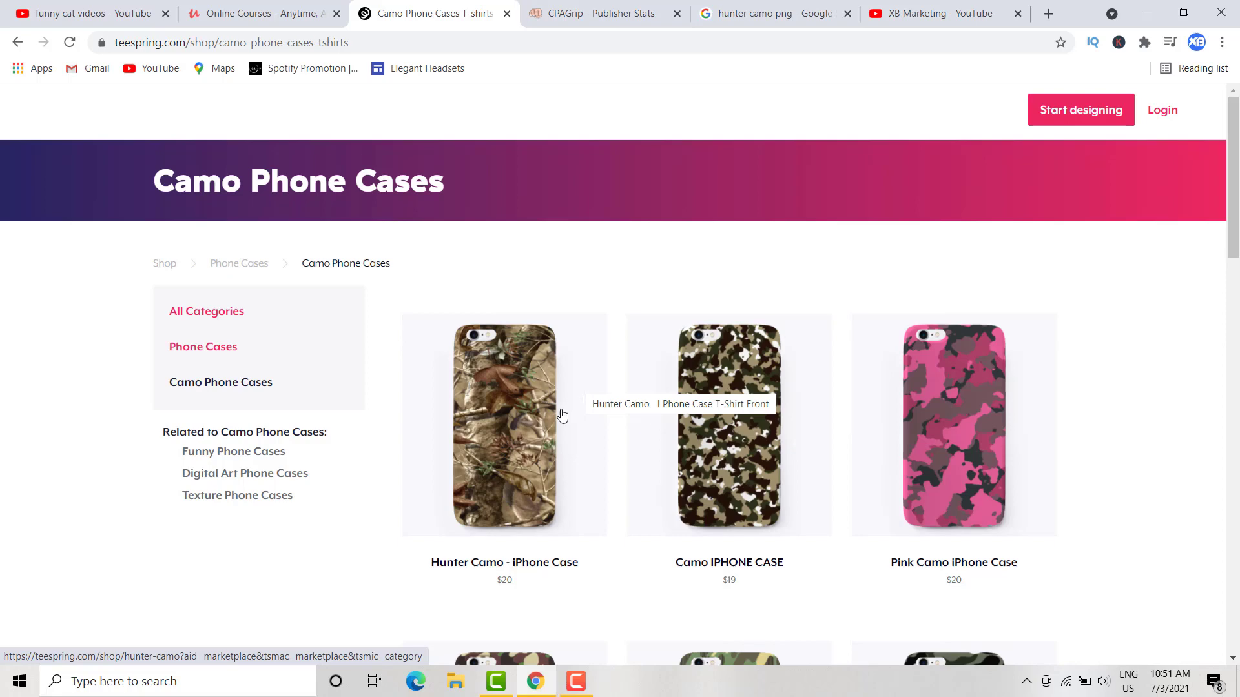
mouse_move(564, 447)
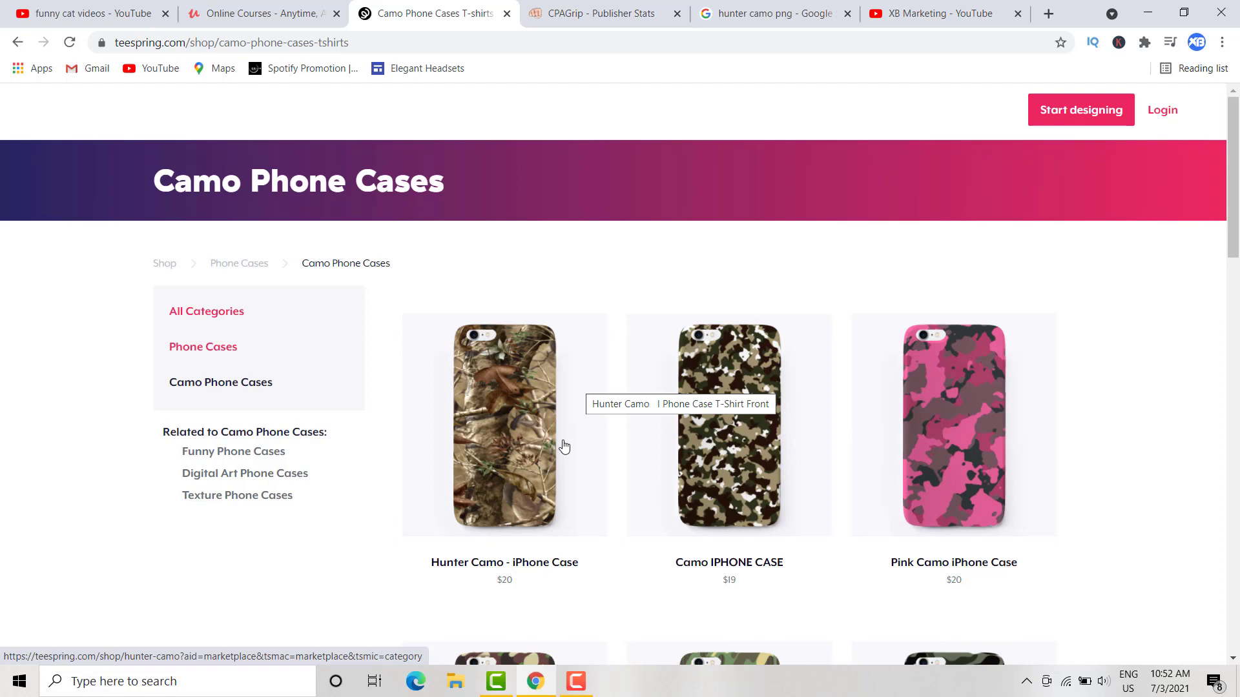
mouse_move(442, 457)
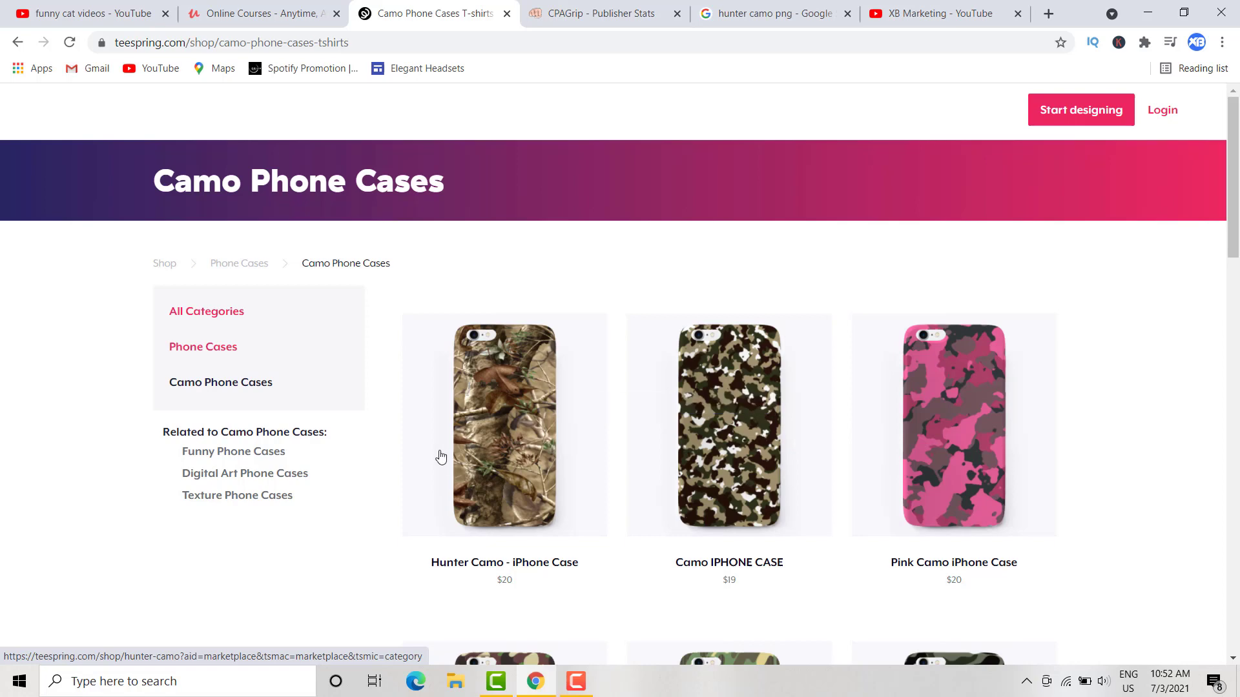
mouse_move(478, 229)
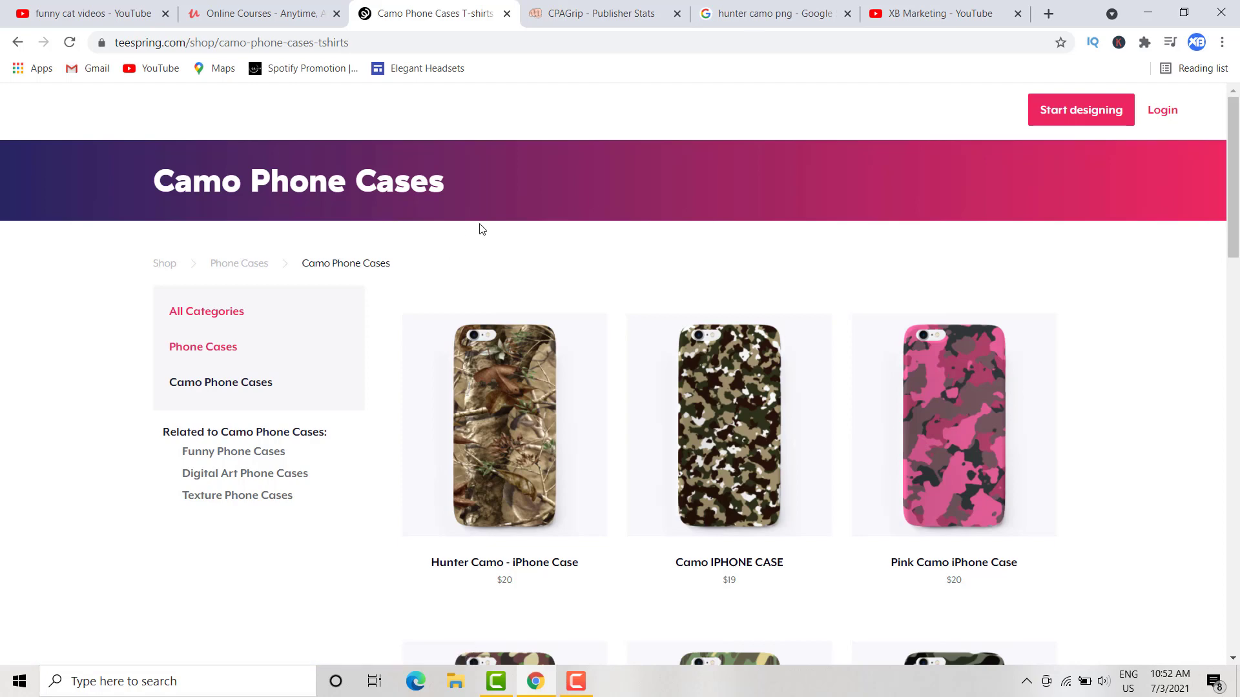
mouse_move(995, 298)
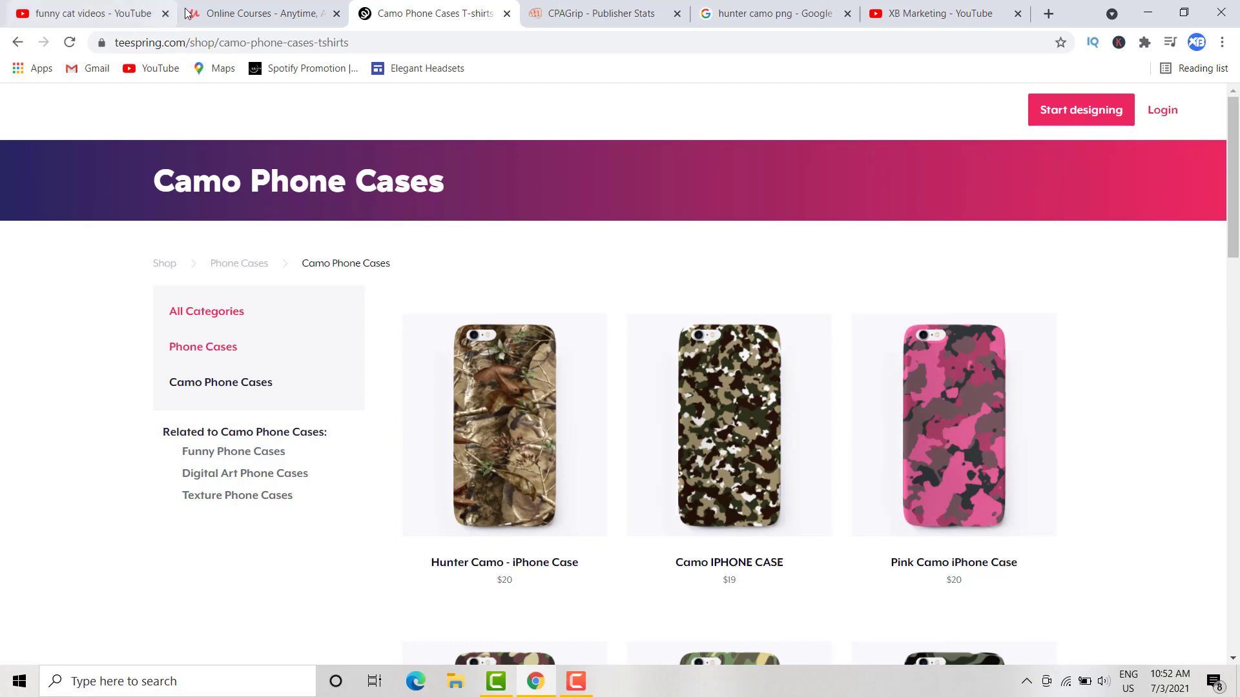
- Search Udemy for 'cooking' and scroll through the 2,203 course results and prices
click(261, 13)
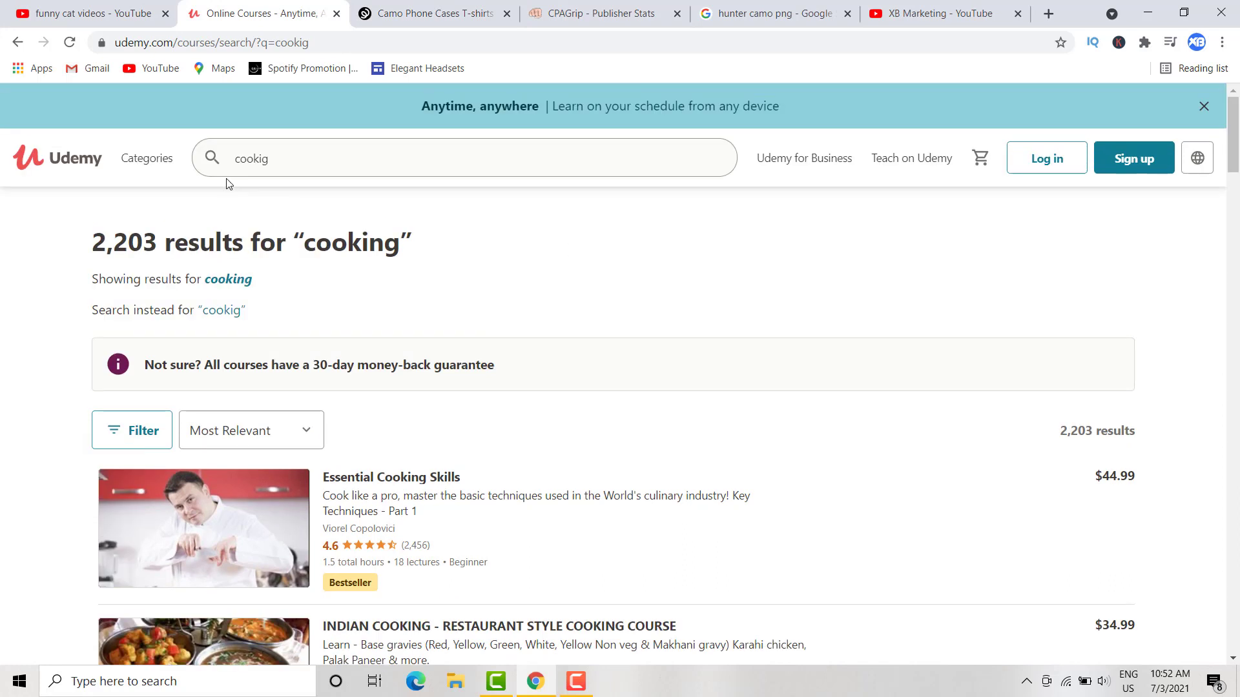
mouse_move(499, 217)
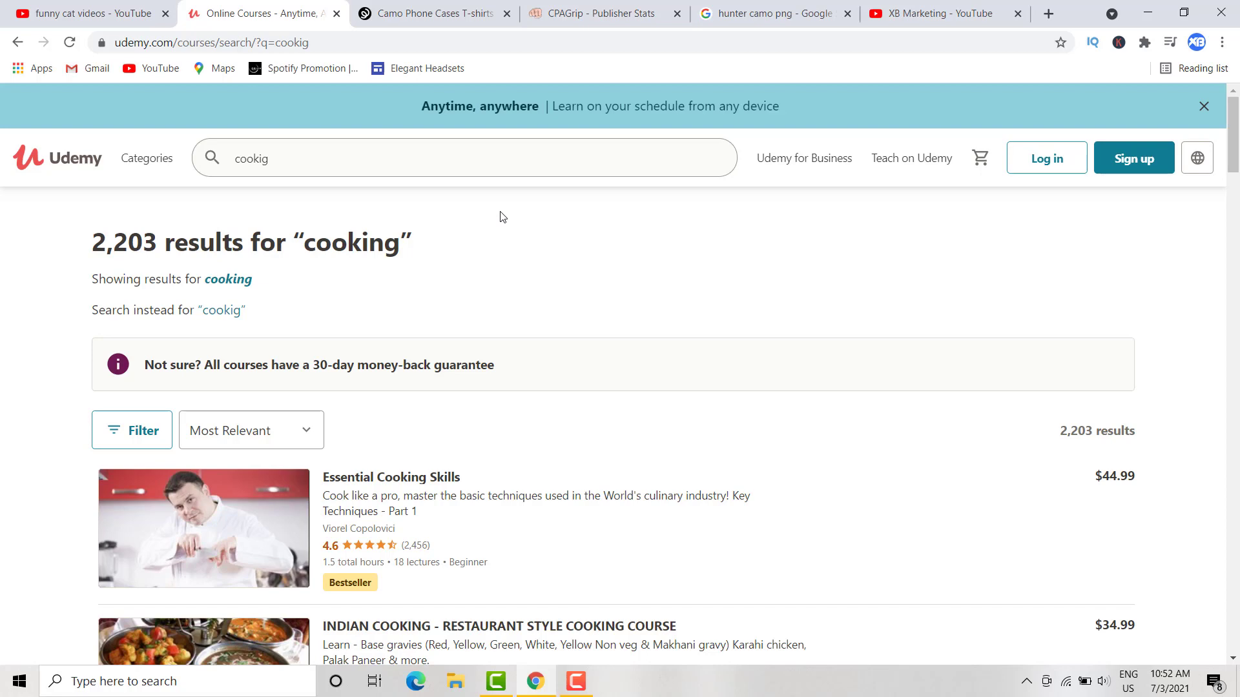
mouse_move(470, 216)
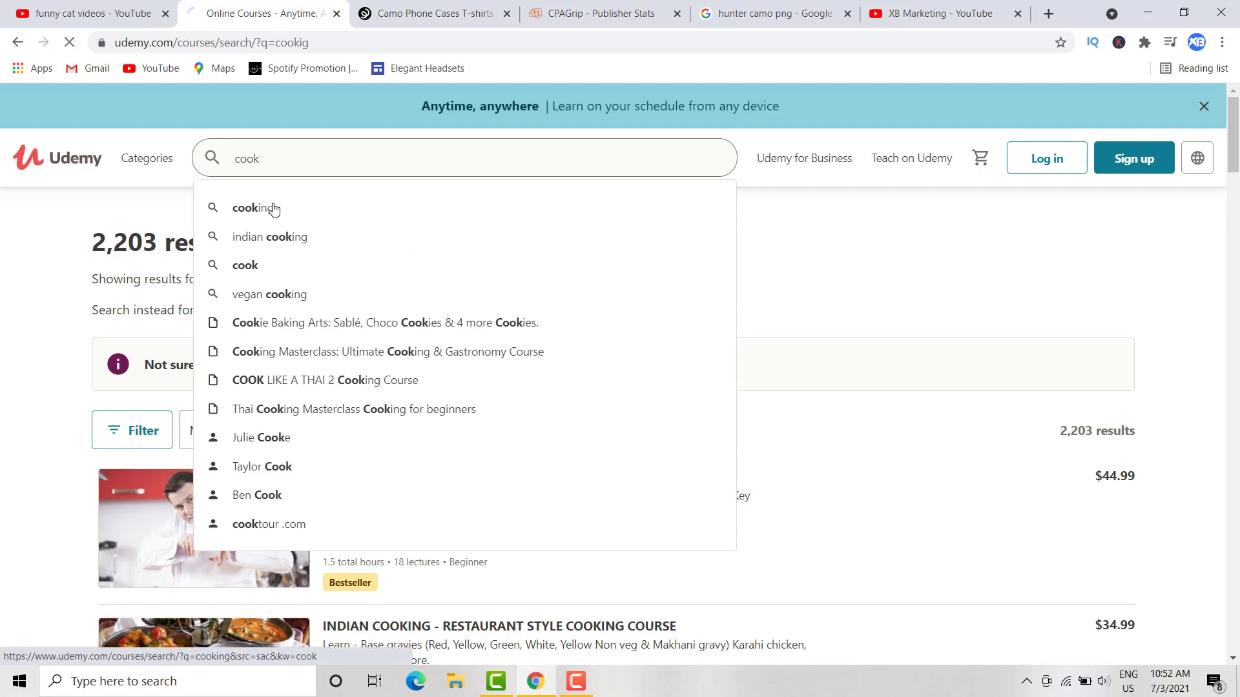
click(252, 208)
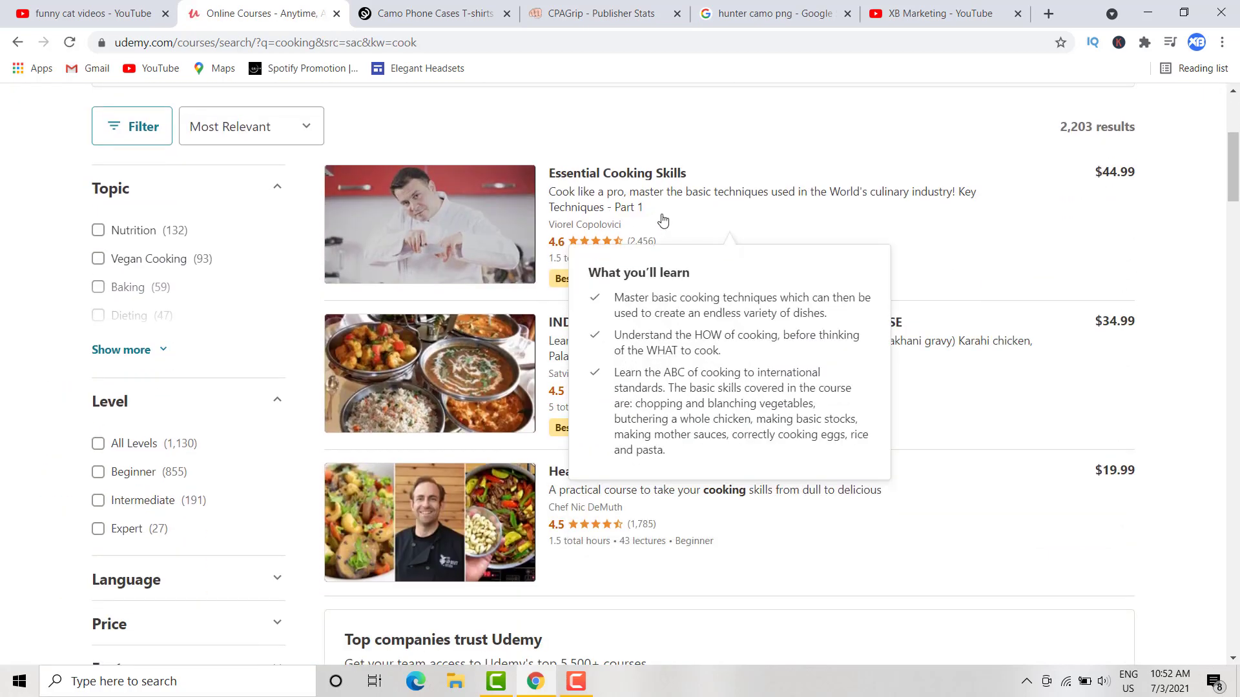
mouse_move(322, 272)
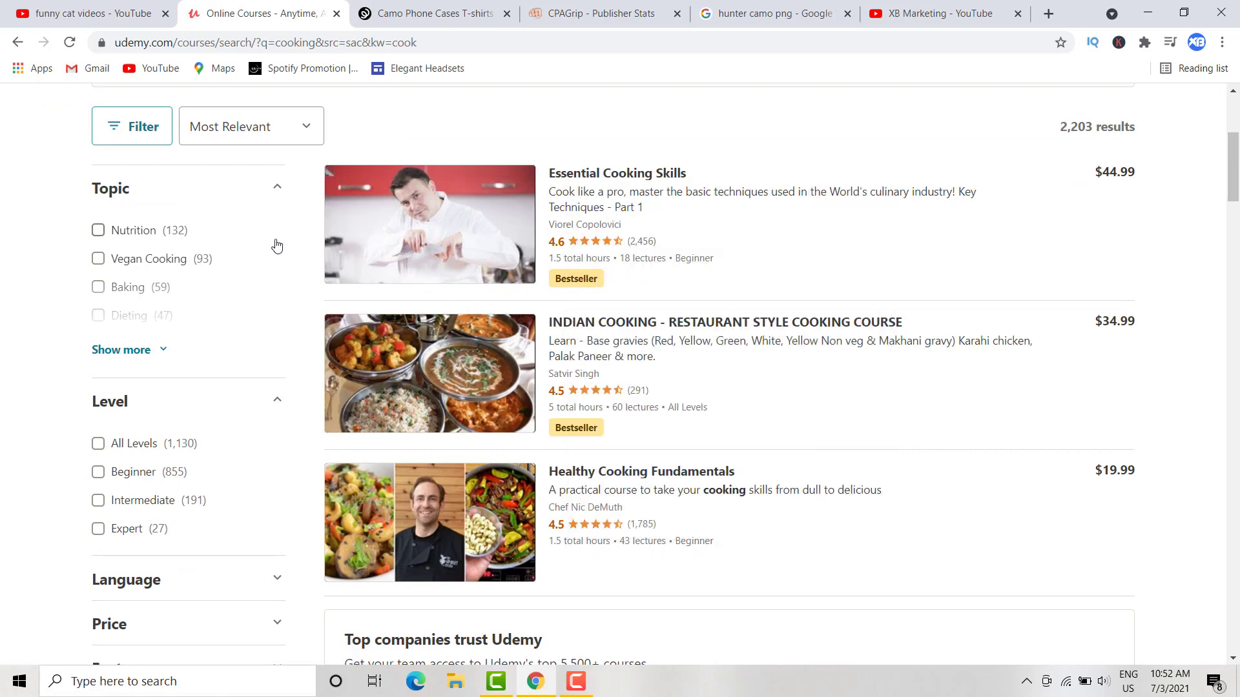
mouse_move(256, 141)
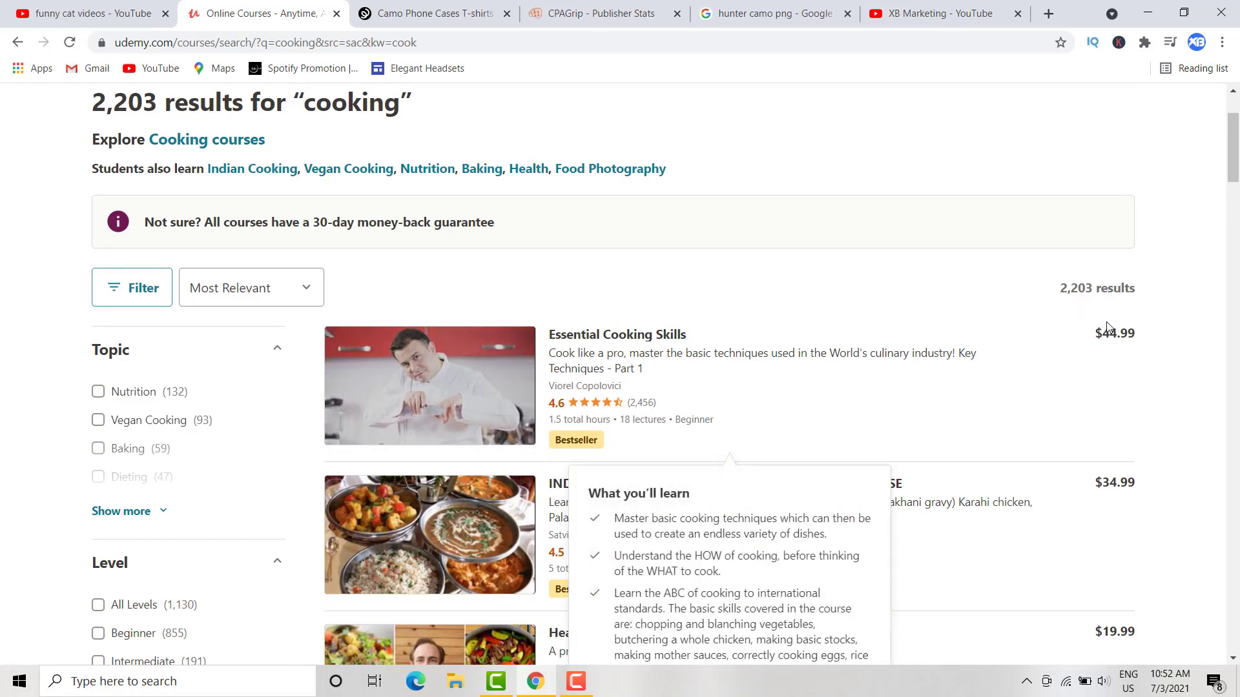
scroll(down, 3)
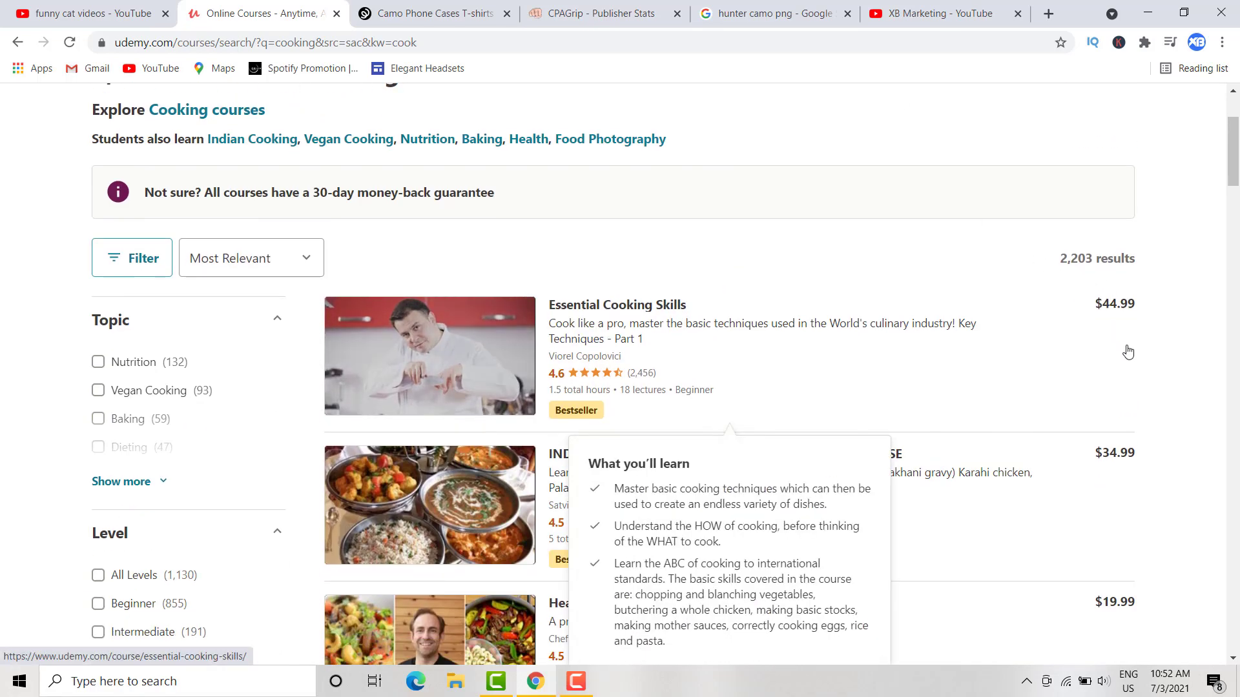
scroll(down, 3)
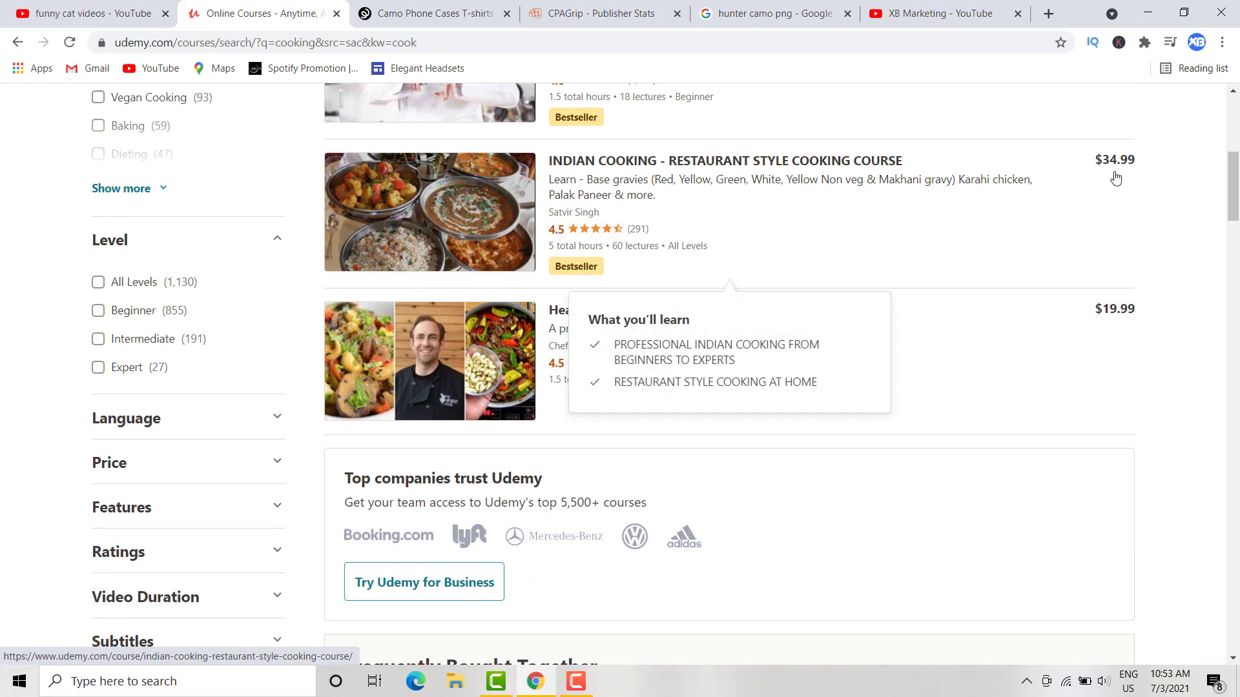
scroll(down, 3)
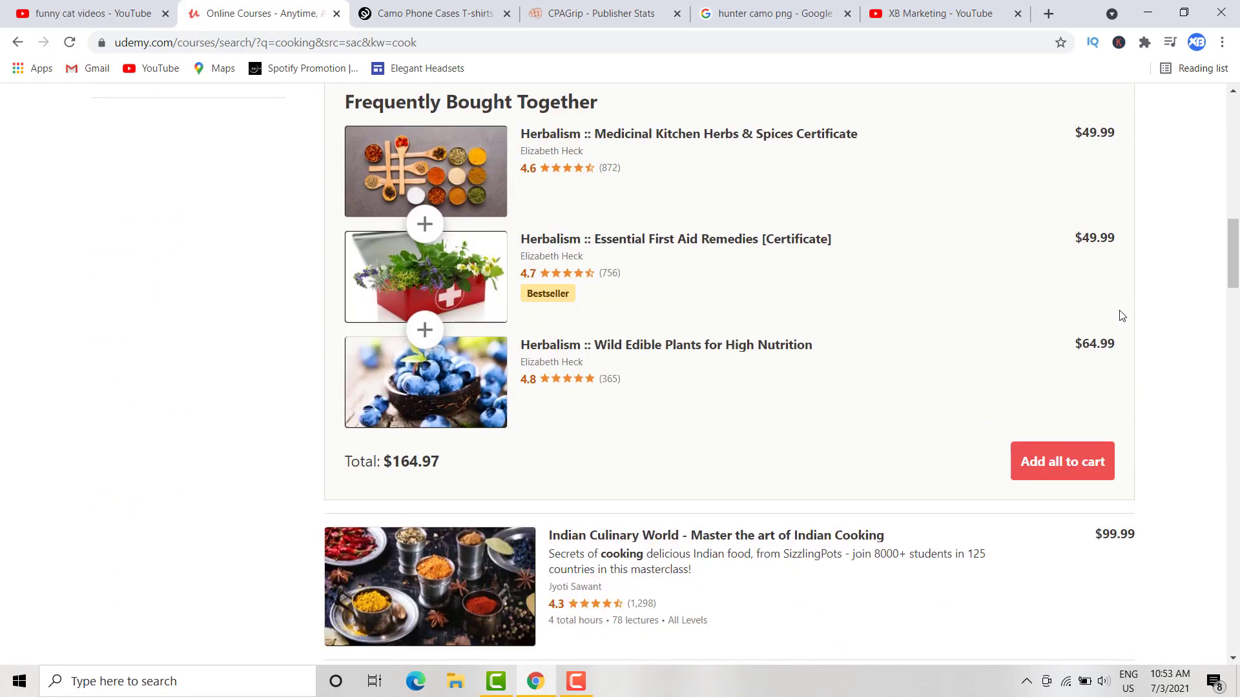
scroll(down, 3)
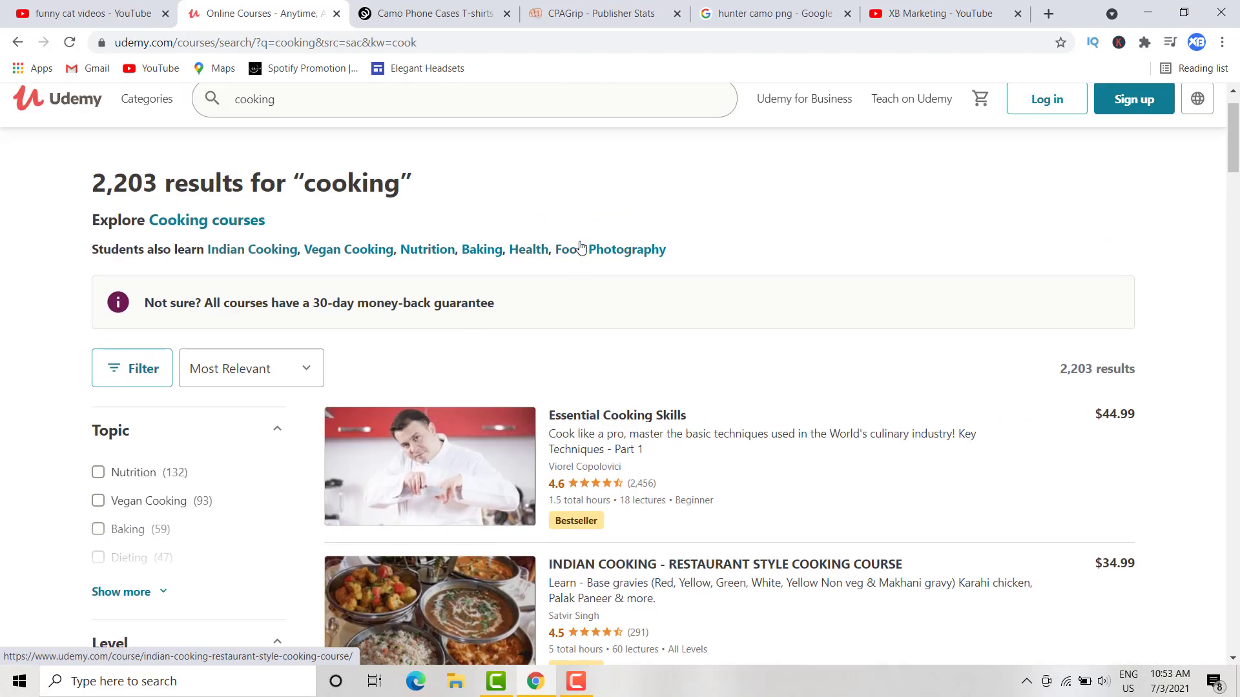
mouse_move(323, 130)
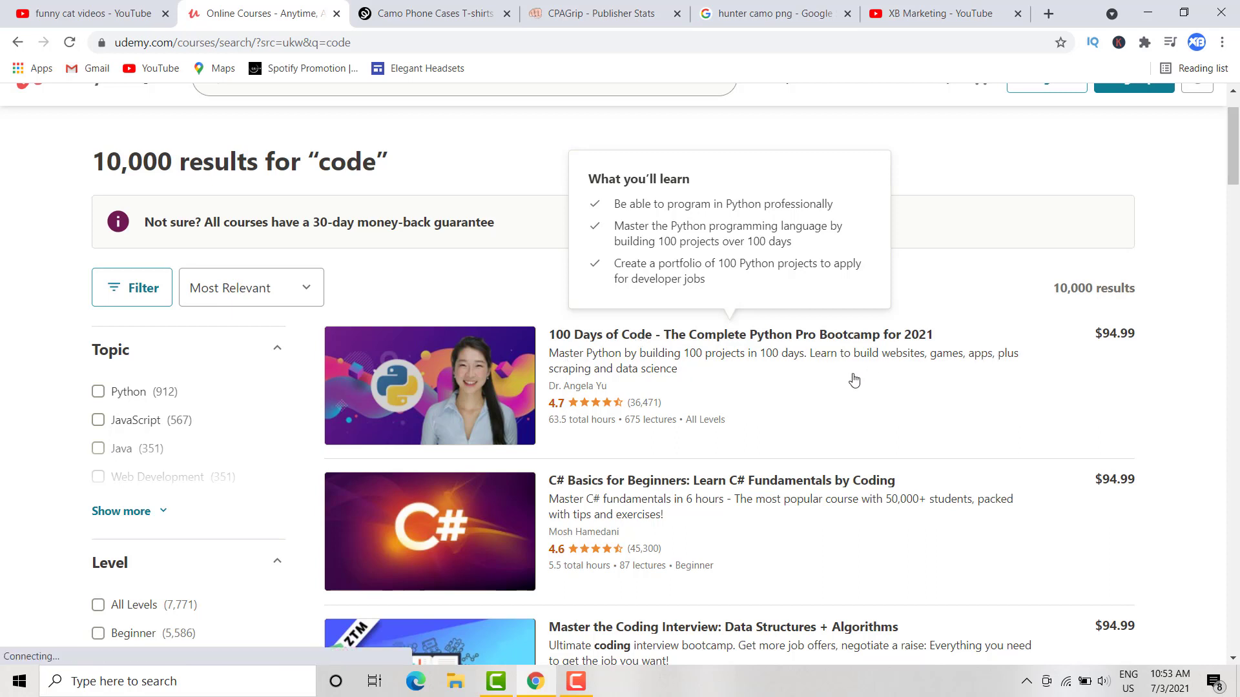
mouse_move(427, 252)
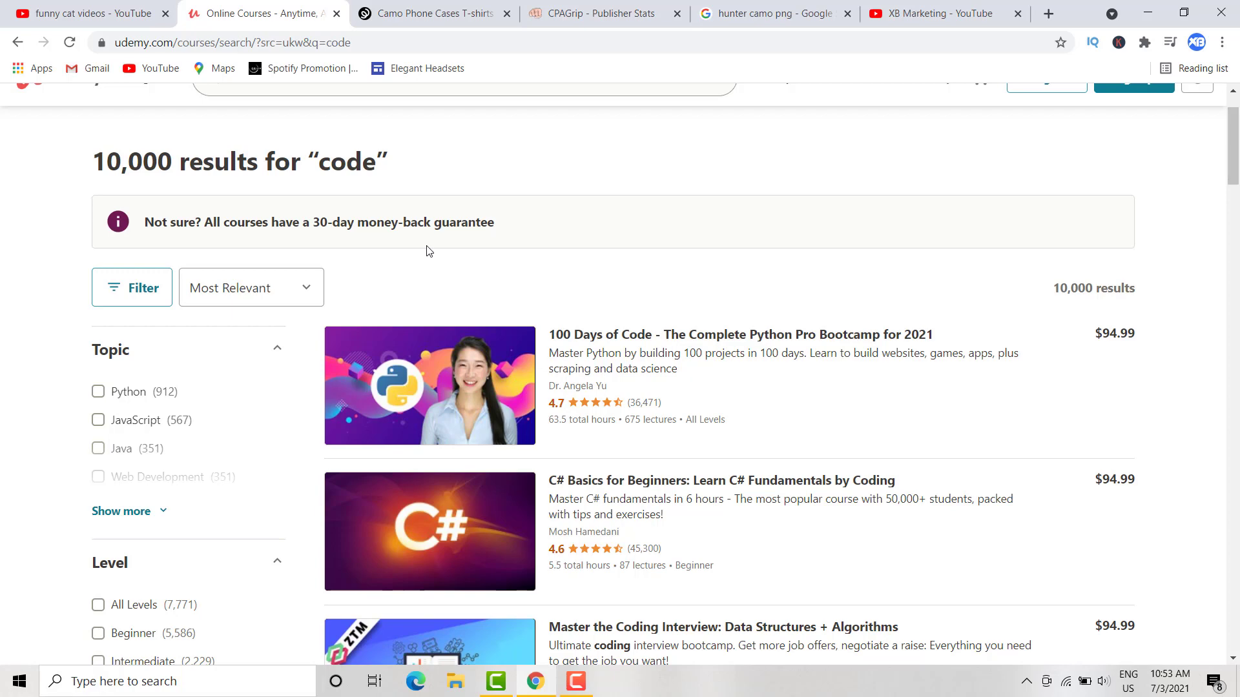
- Switch to the CPAGrip publisher stats dashboard and scroll to the Offer Breakdown
click(601, 13)
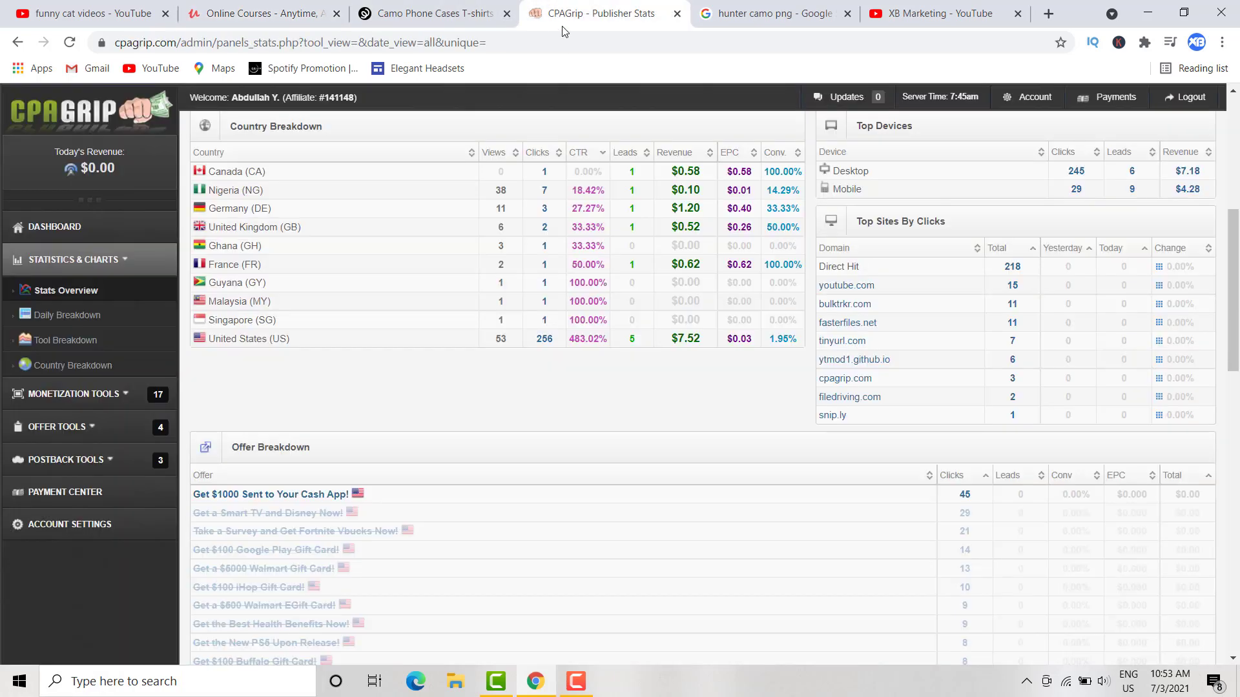
scroll(down, 3)
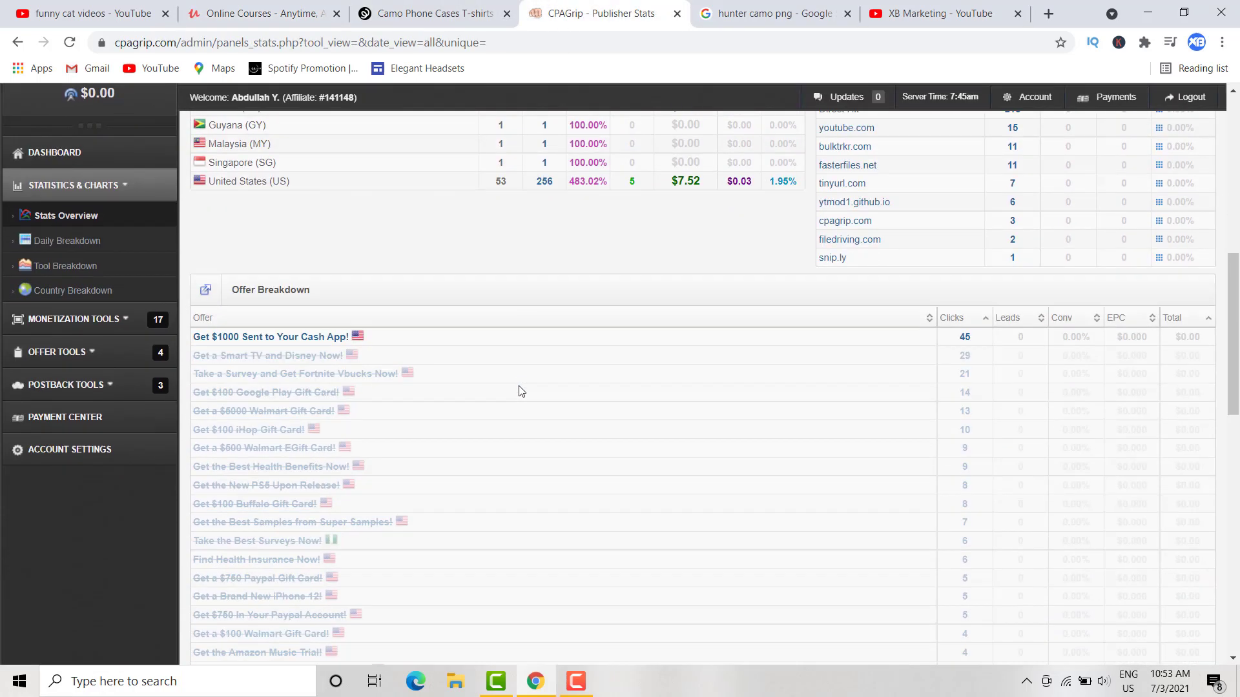